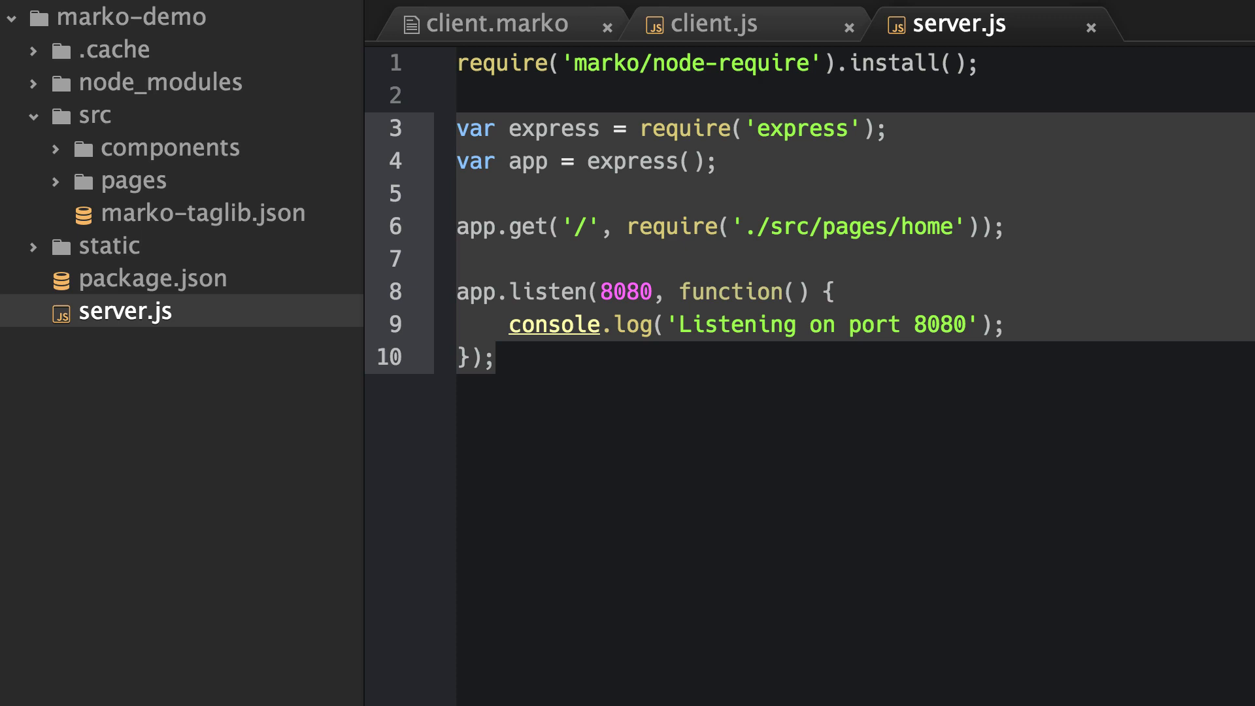
Review the home page's index.js and create a blank src/pages/home/client.js.
{"action": "left_click", "coordinate": [132, 180]}
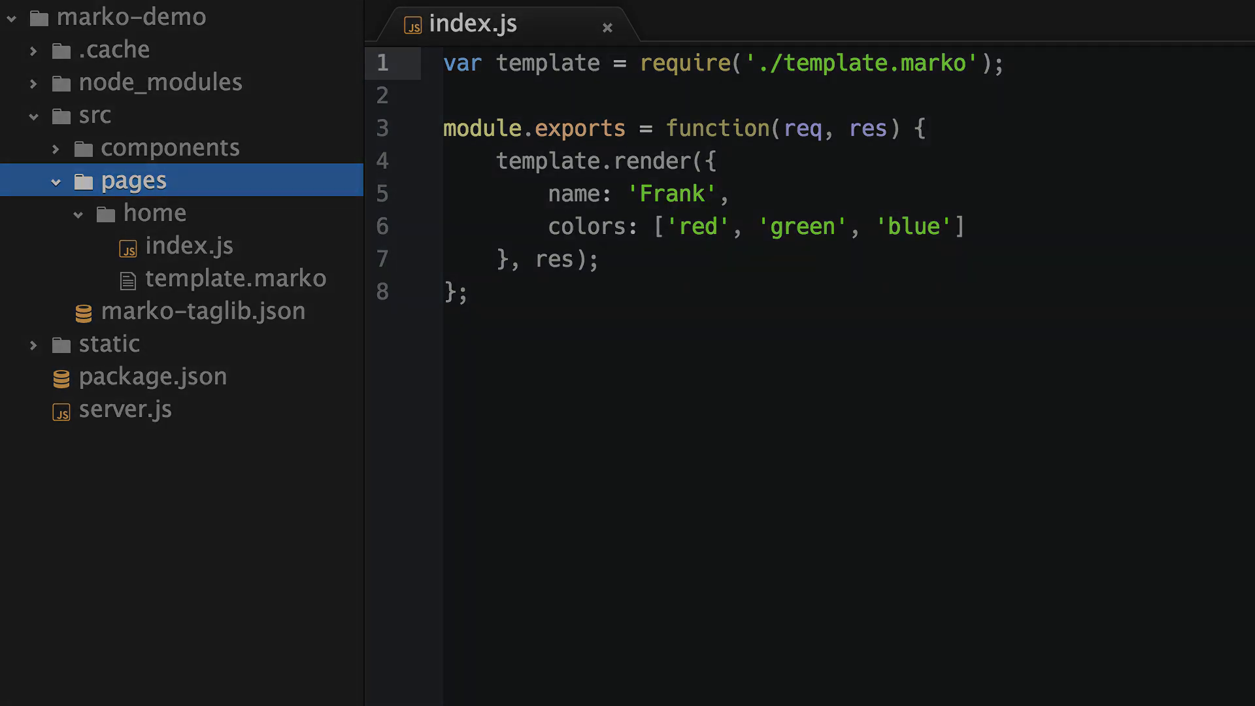
{"action": "left_click_drag", "start_coordinate": [496, 161], "coordinate": [600, 260]}
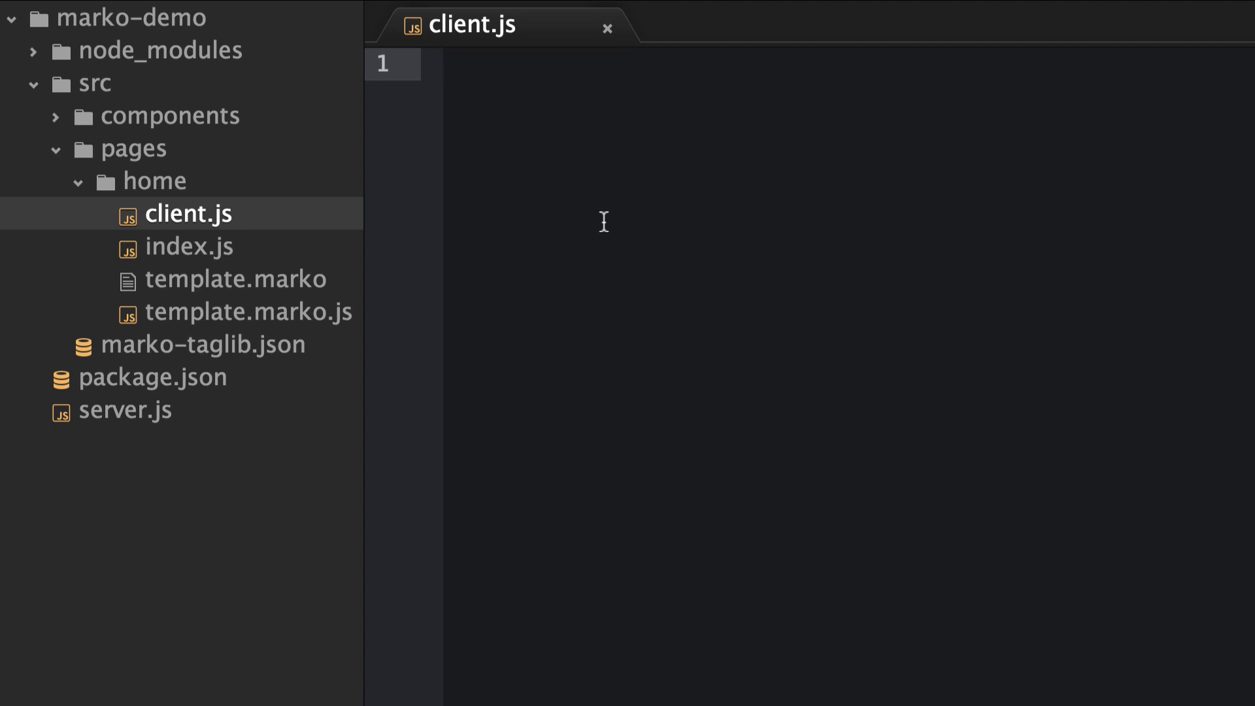
Write var hello = require('./hello') at the top of client.js.
{"action": "left_click", "coordinate": [449, 64]}
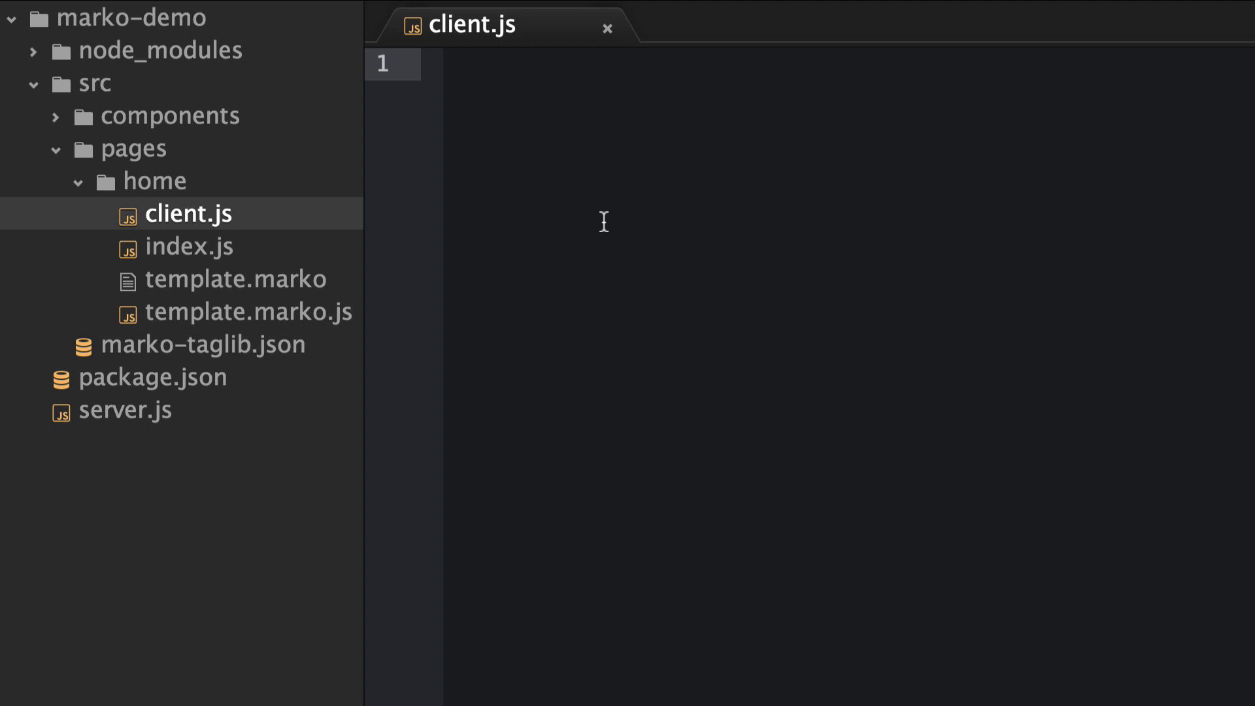
{"action": "left_click", "coordinate": [481, 64]}
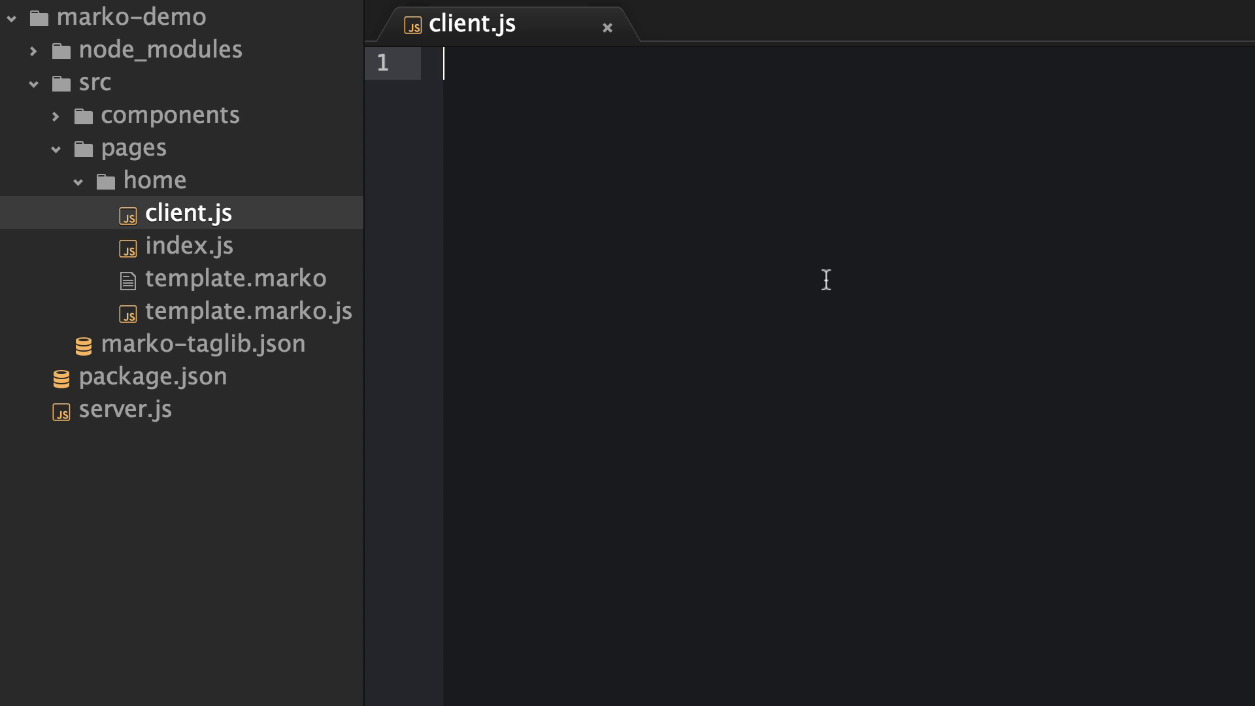
{"action": "type", "text": "var hel"}
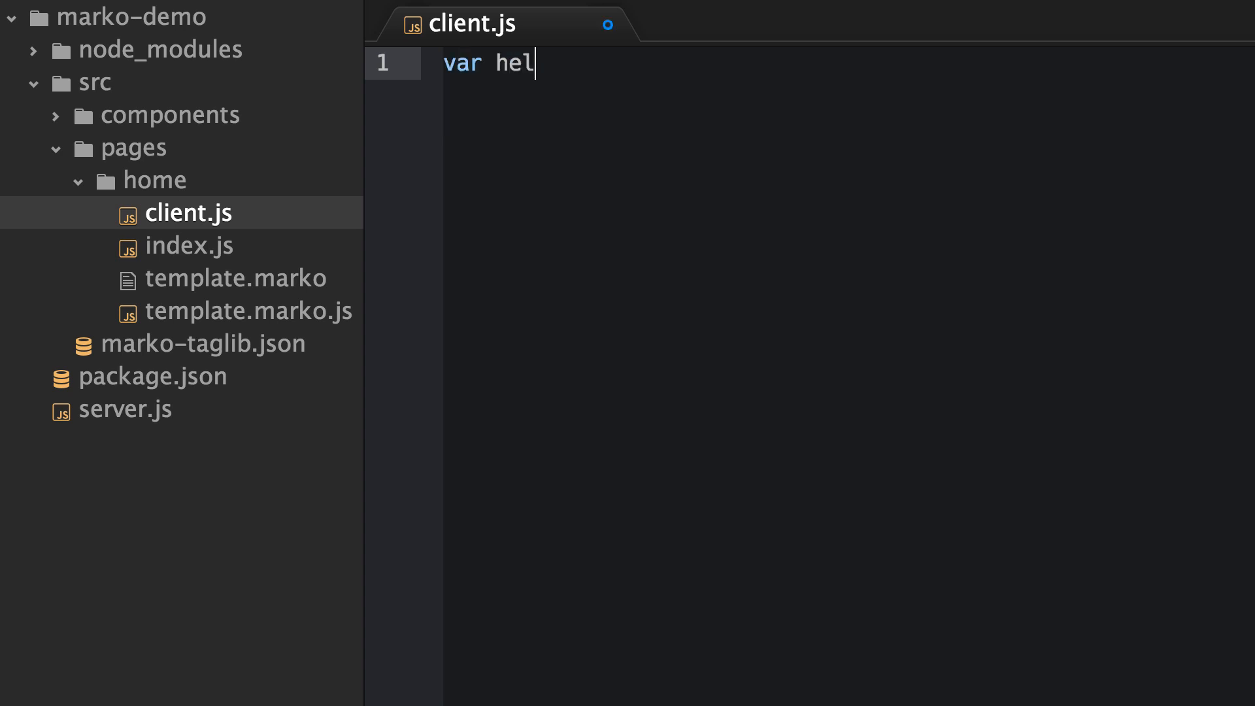
{"action": "type", "text": "lo = require('"}
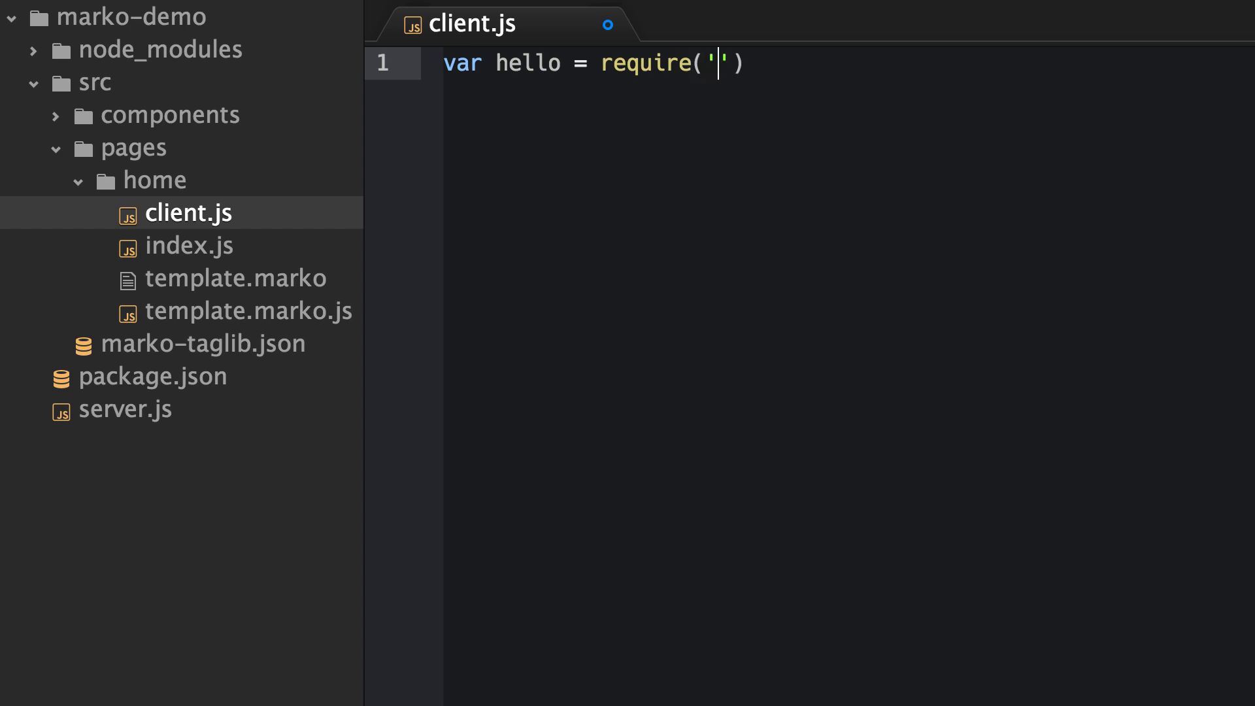
{"action": "type", "text": "./hel"}
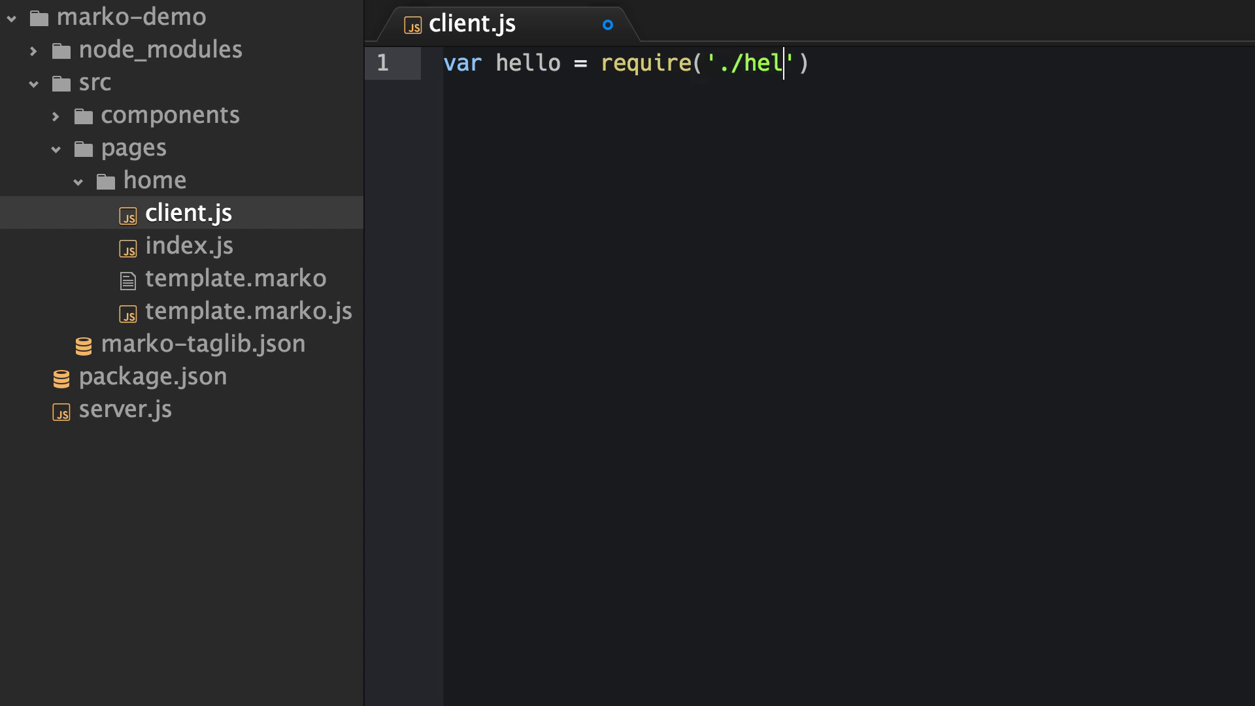
{"action": "type", "text": "lo"}
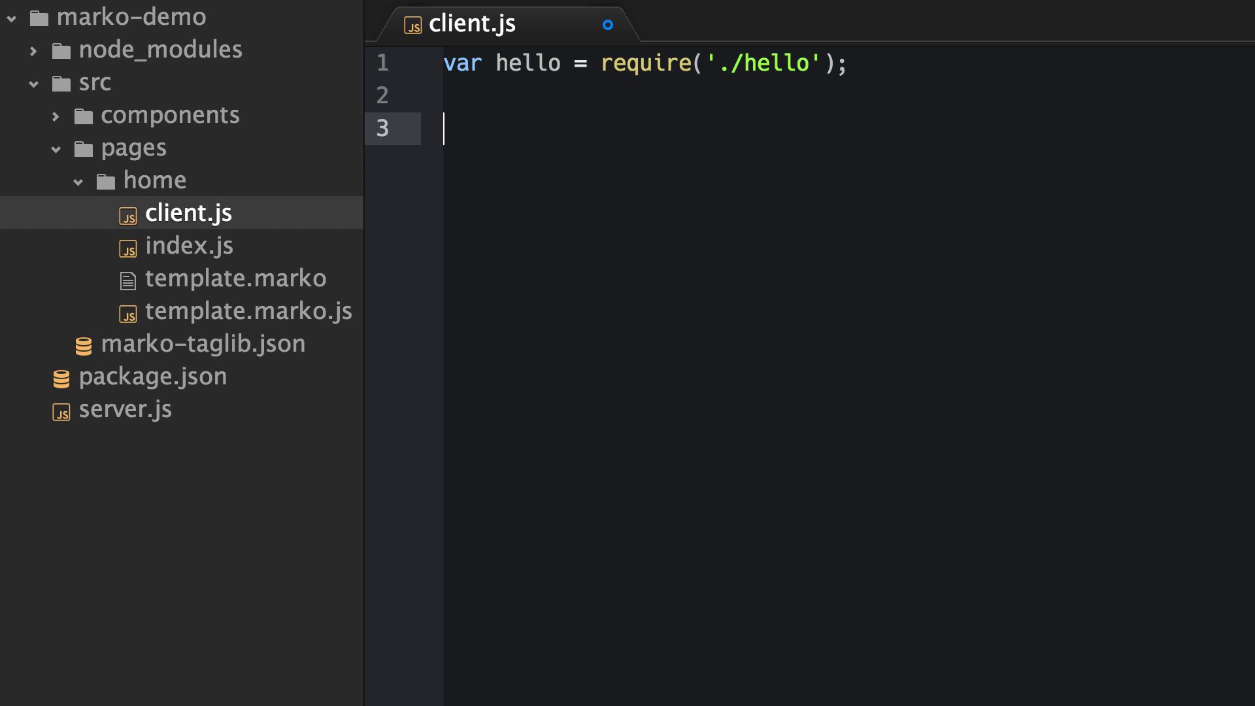
Add var message = hello('Frank') and alert(message) to client.js.
{"action": "type", "text": "var"}
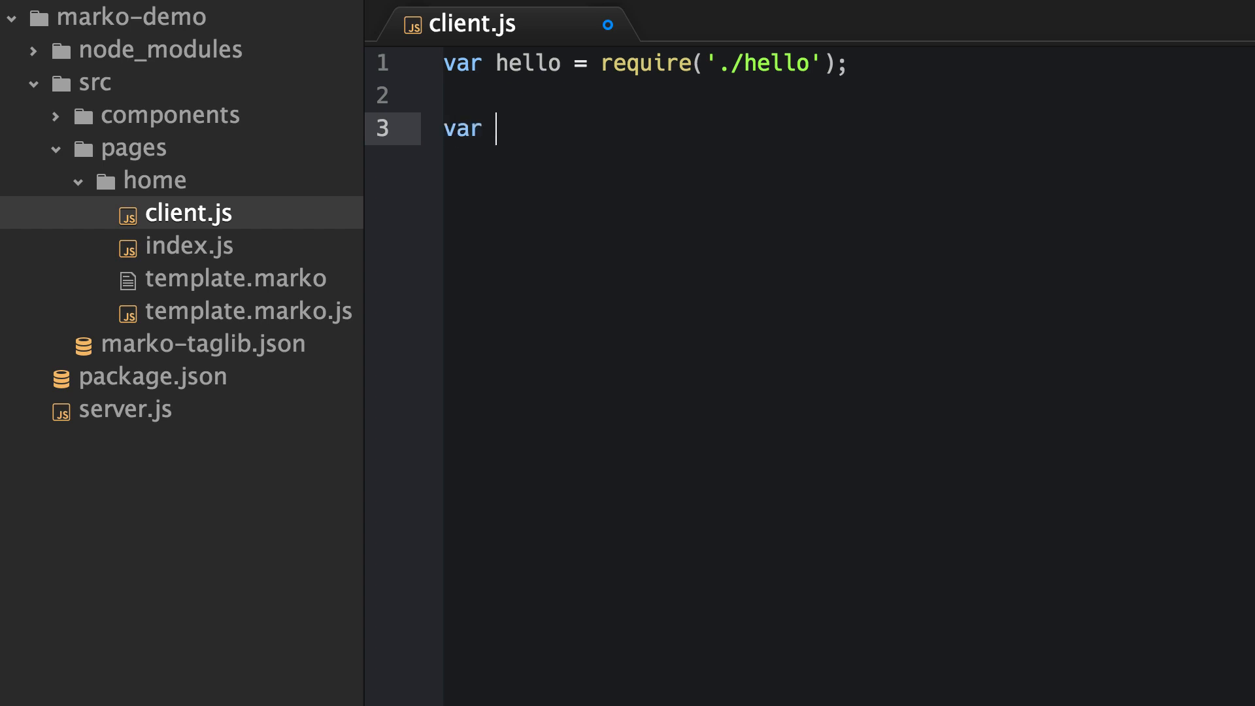
{"action": "type", "text": "message = hello("}
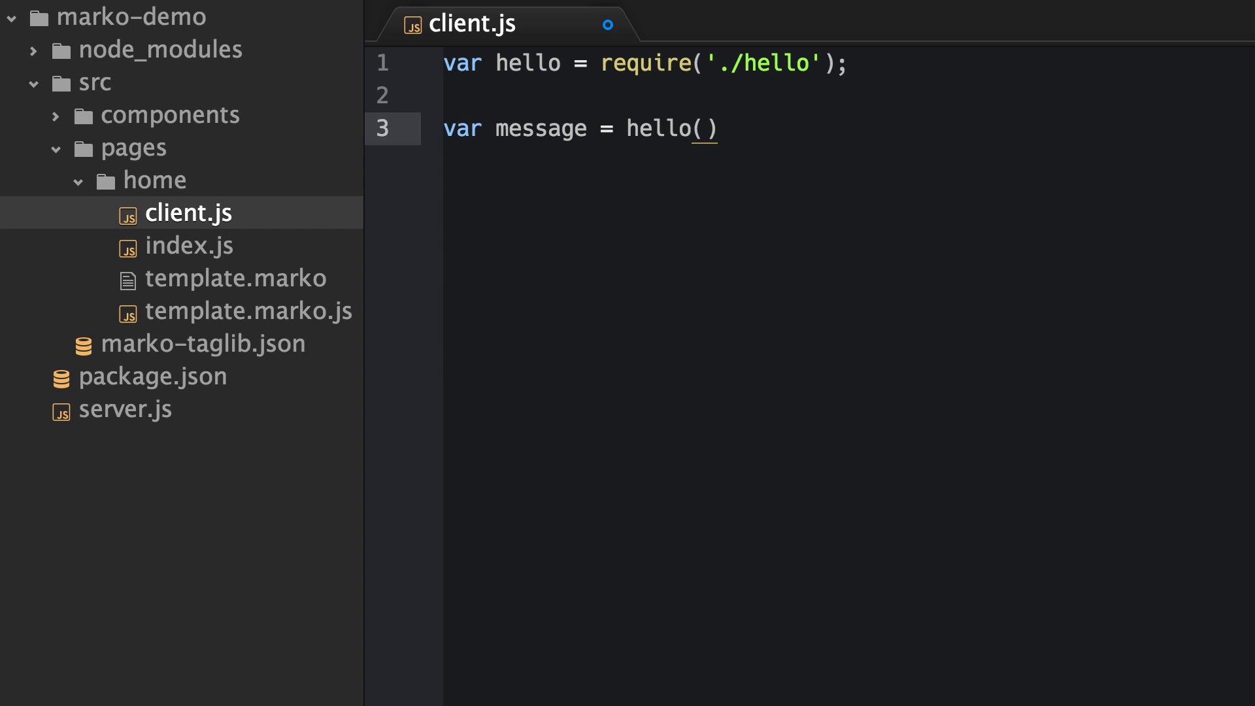
{"action": "type", "text": "'Fran'"}
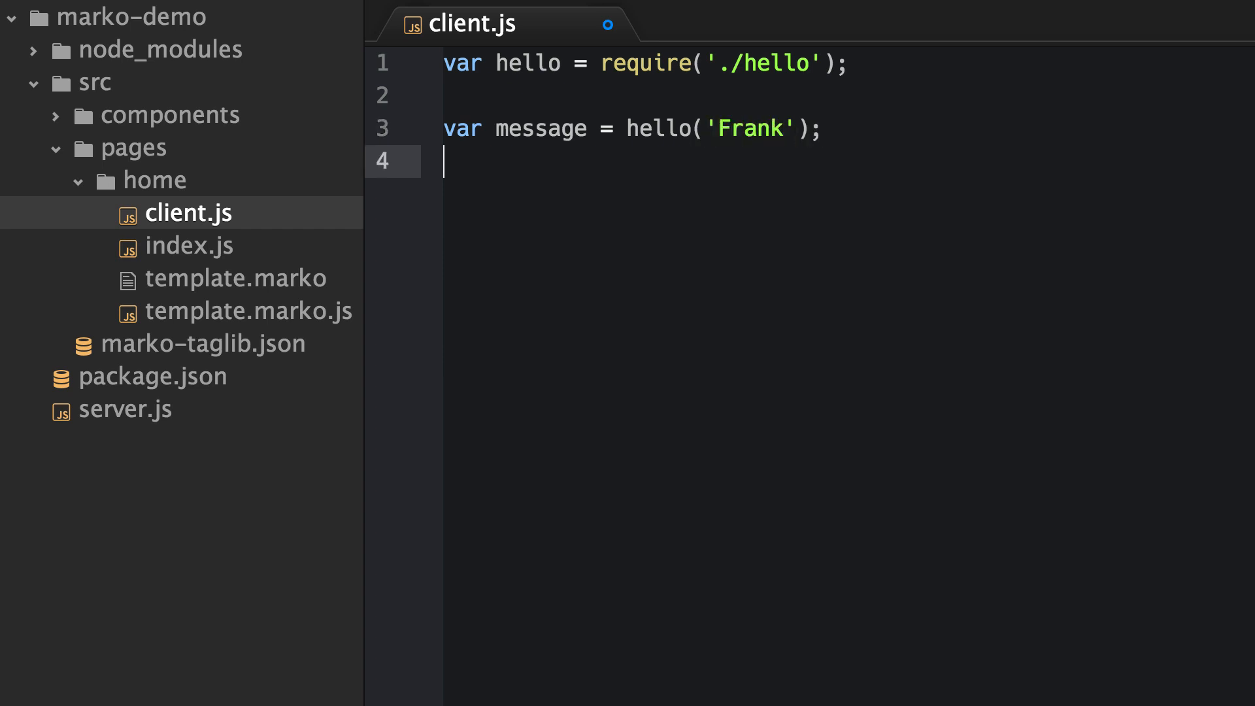
{"action": "type", "text": "alert("}
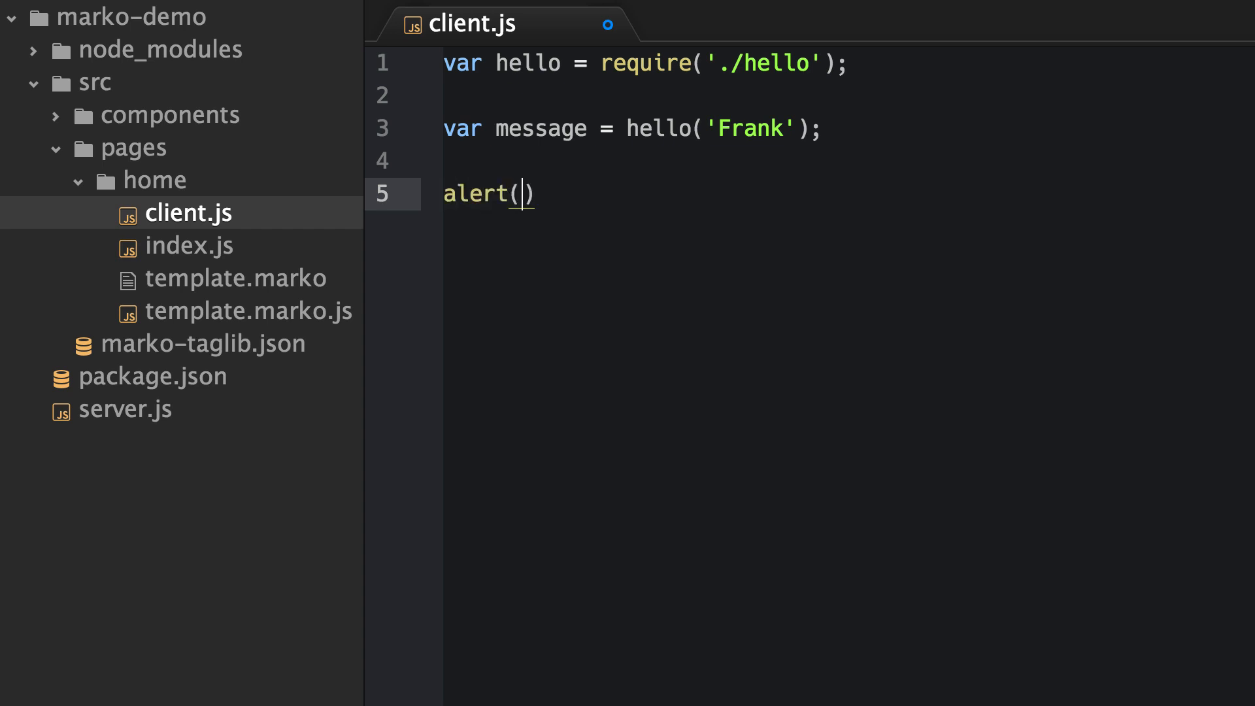
{"action": "type", "text": "message);"}
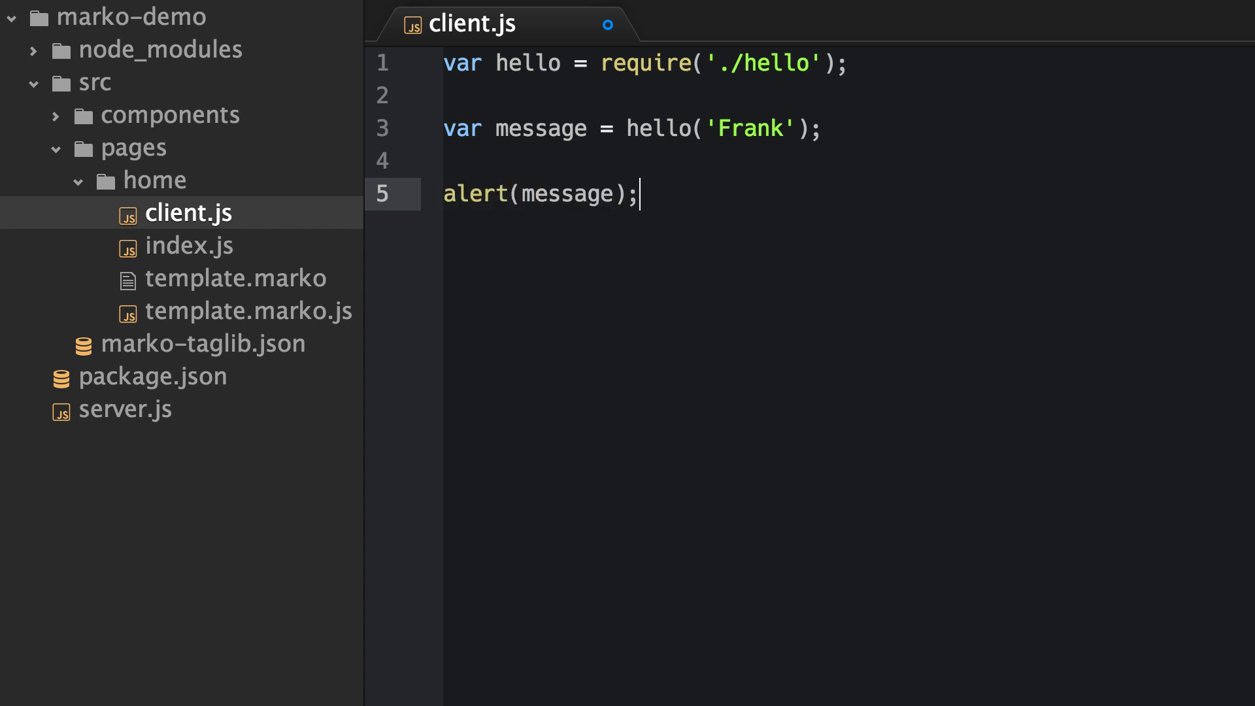
{"action": "left_click", "coordinate": [152, 179]}
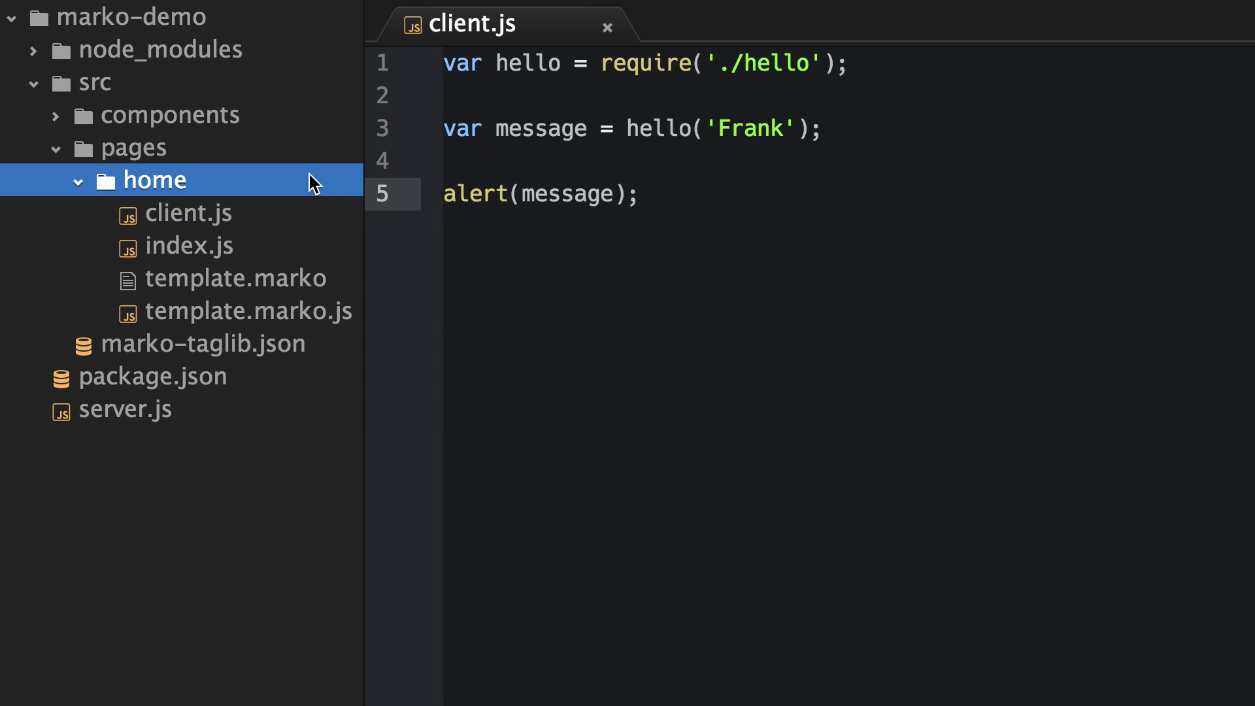
Create a new file hello.js in the home folder.
{"action": "right_click", "coordinate": [149, 179]}
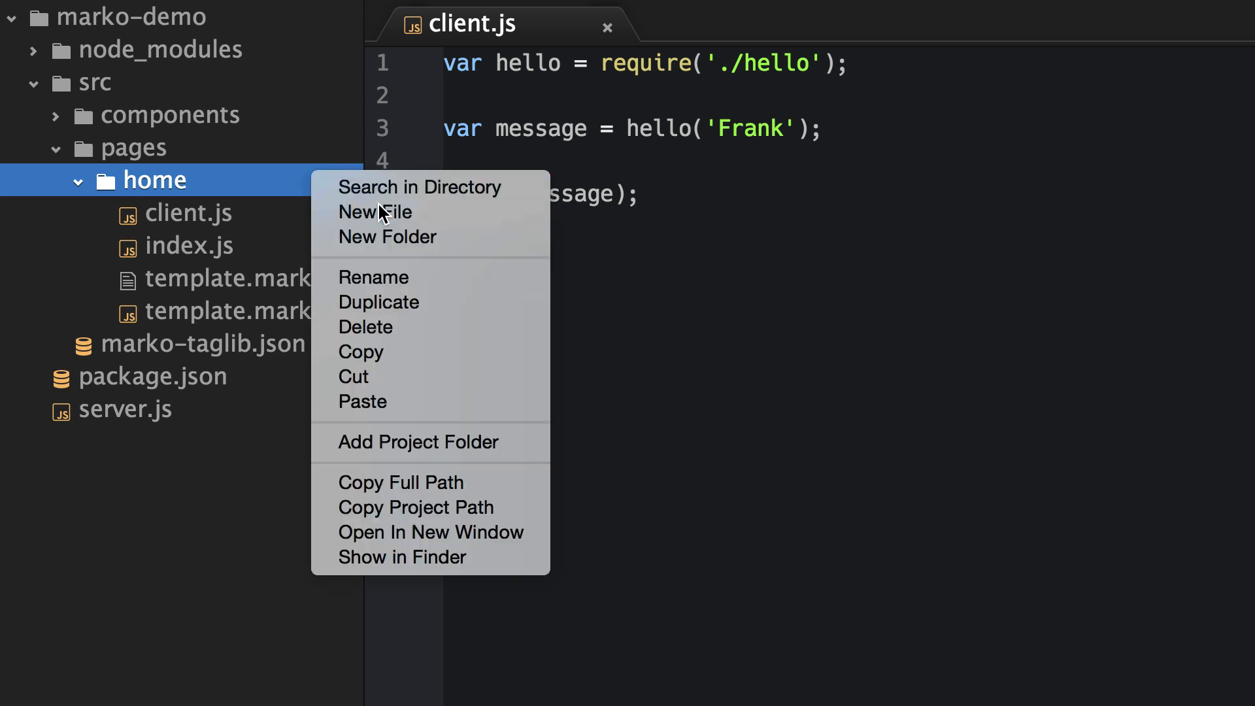
{"action": "left_click", "coordinate": [375, 211]}
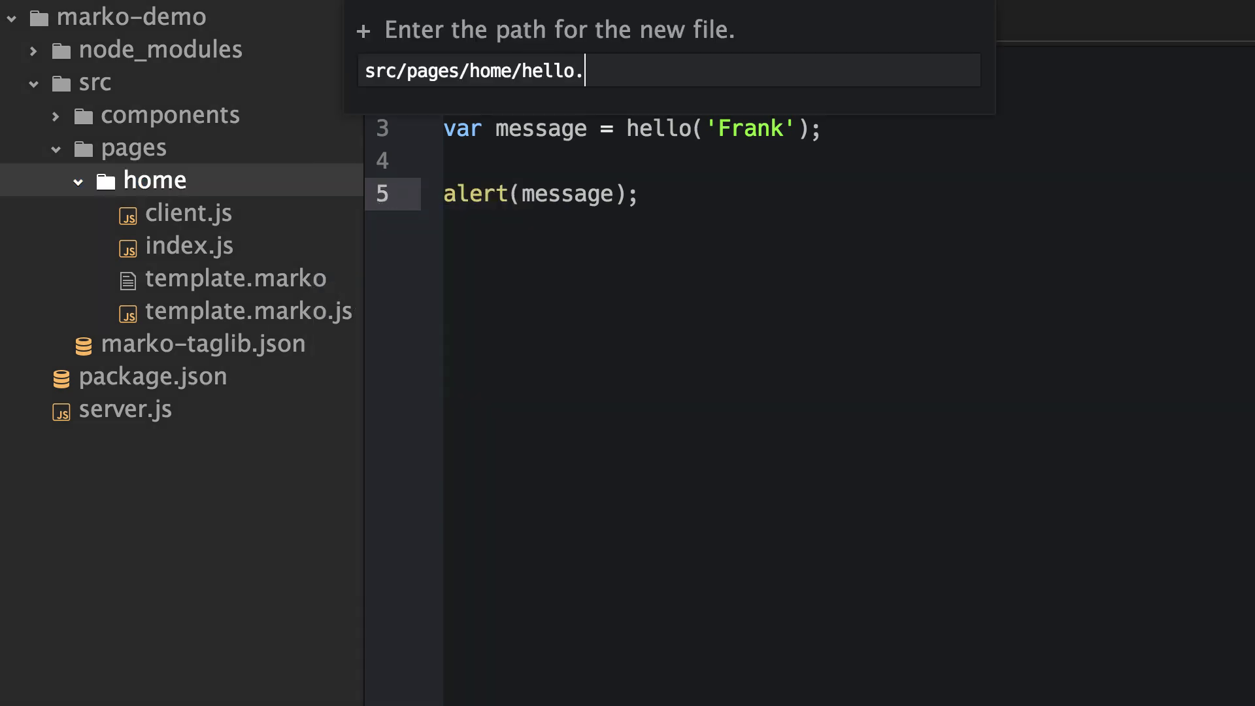
{"action": "key", "text": "Enter"}
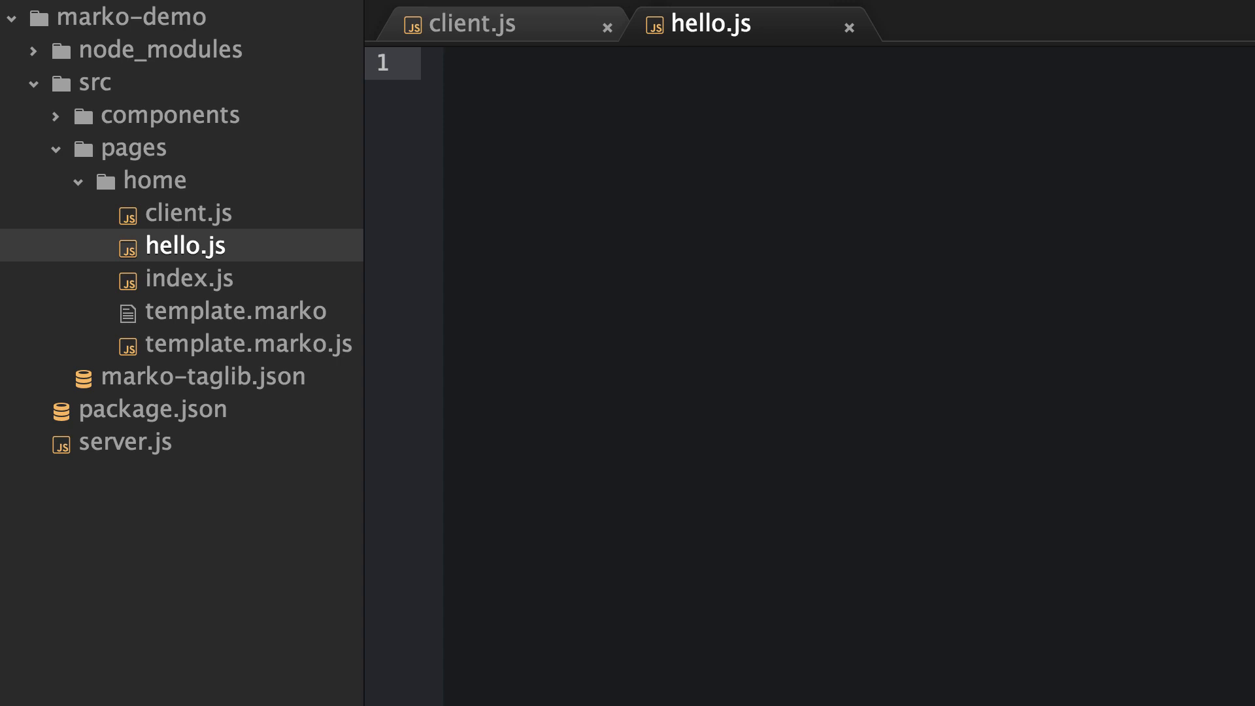
Write module.exports = function(name) returning 'Hello ' + name in hello.js.
{"action": "type", "text": "mo"}
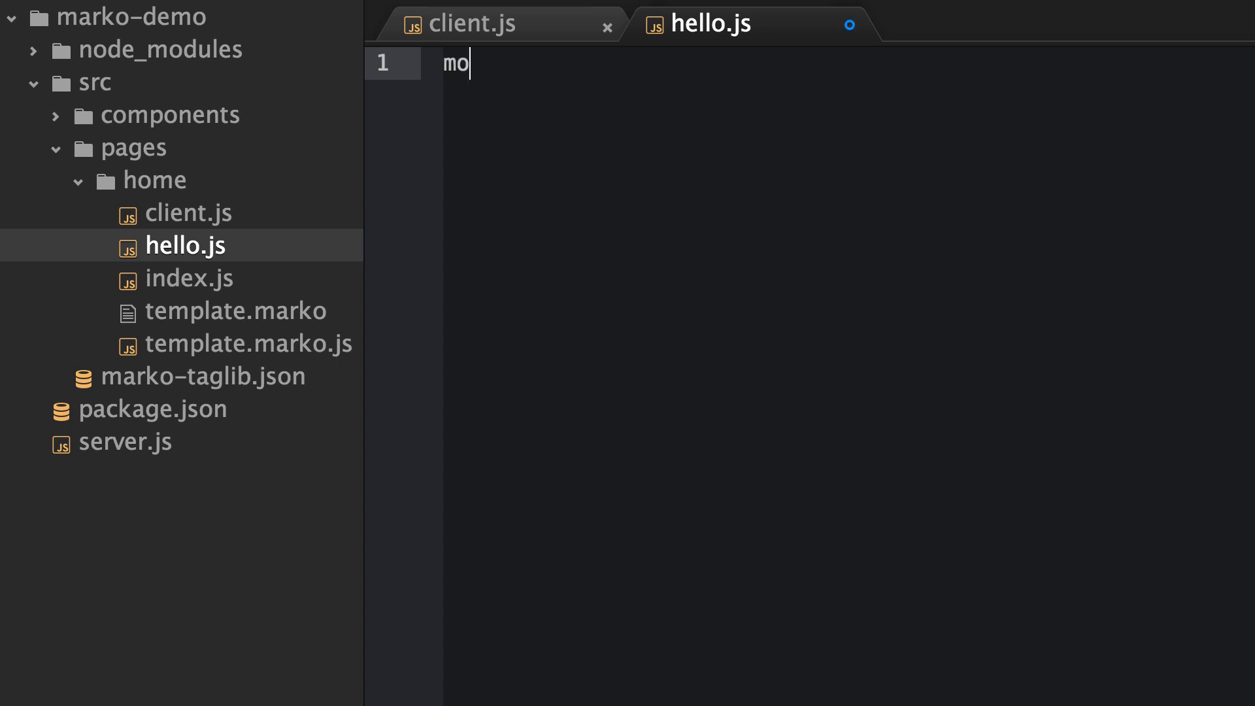
{"action": "type", "text": "dule.exports"}
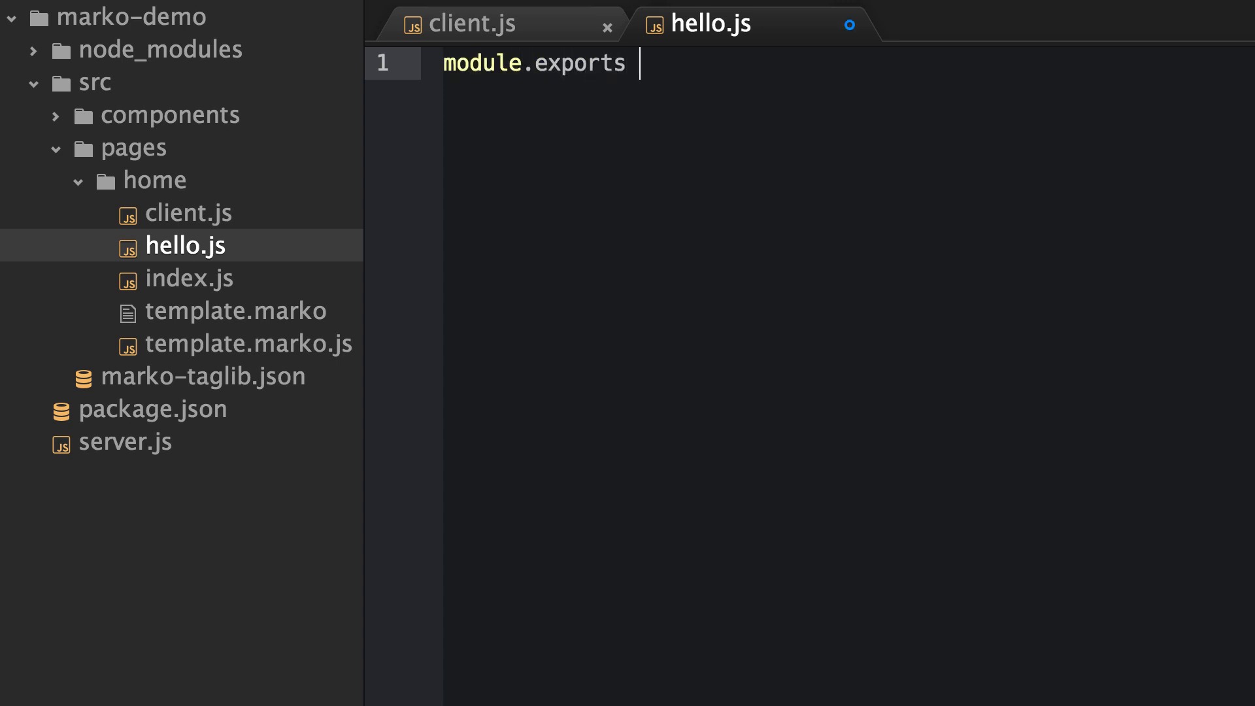
{"action": "type", "text": "= function(nam"}
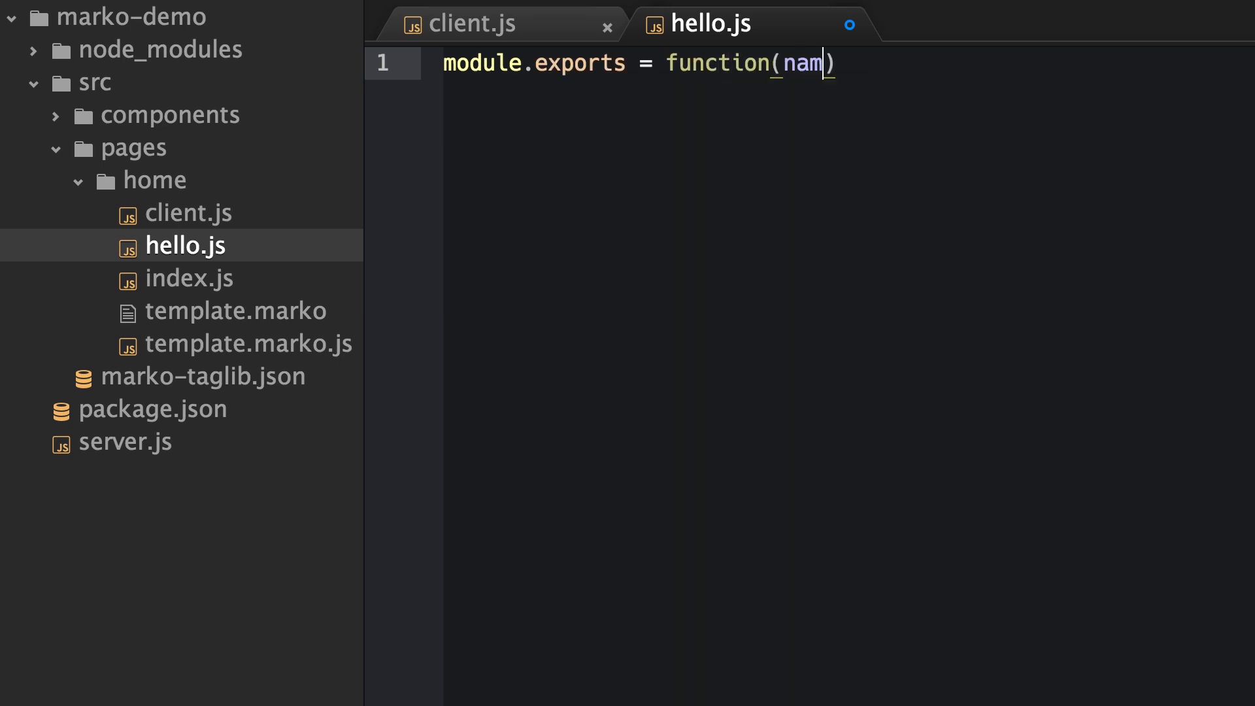
{"action": "type", "text": "reu"}
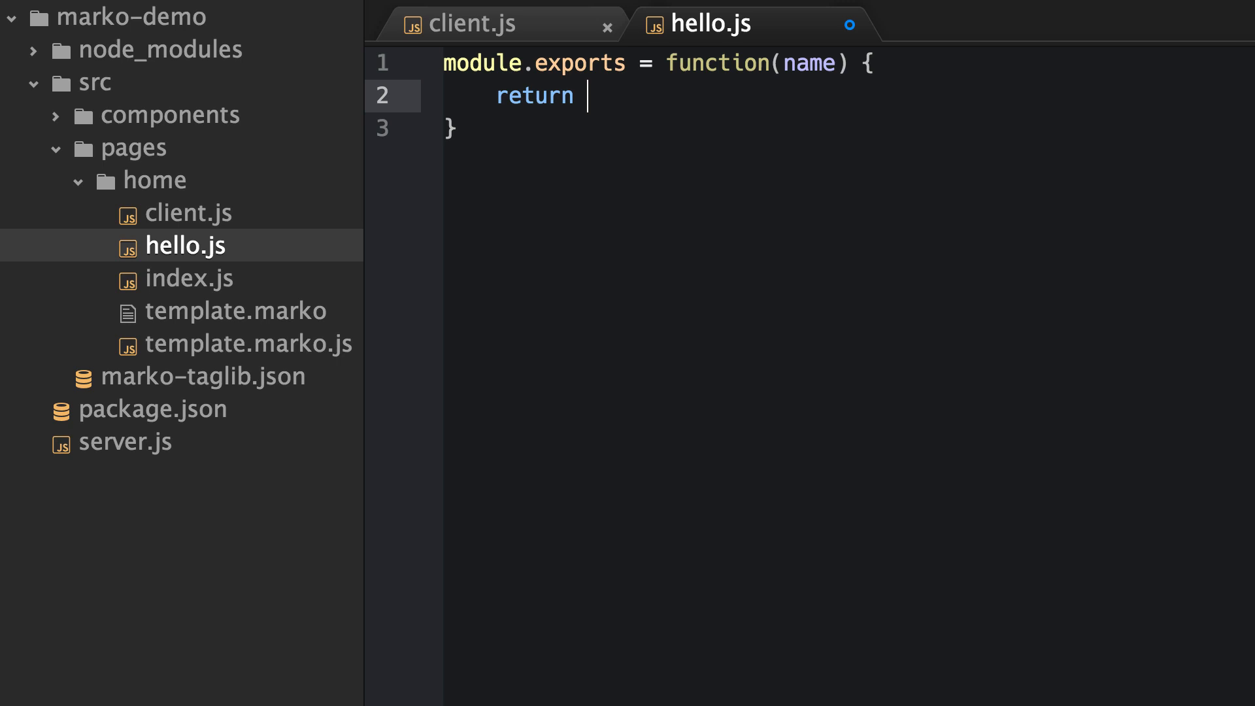
{"action": "type", "text": "'Hello ' + name"}
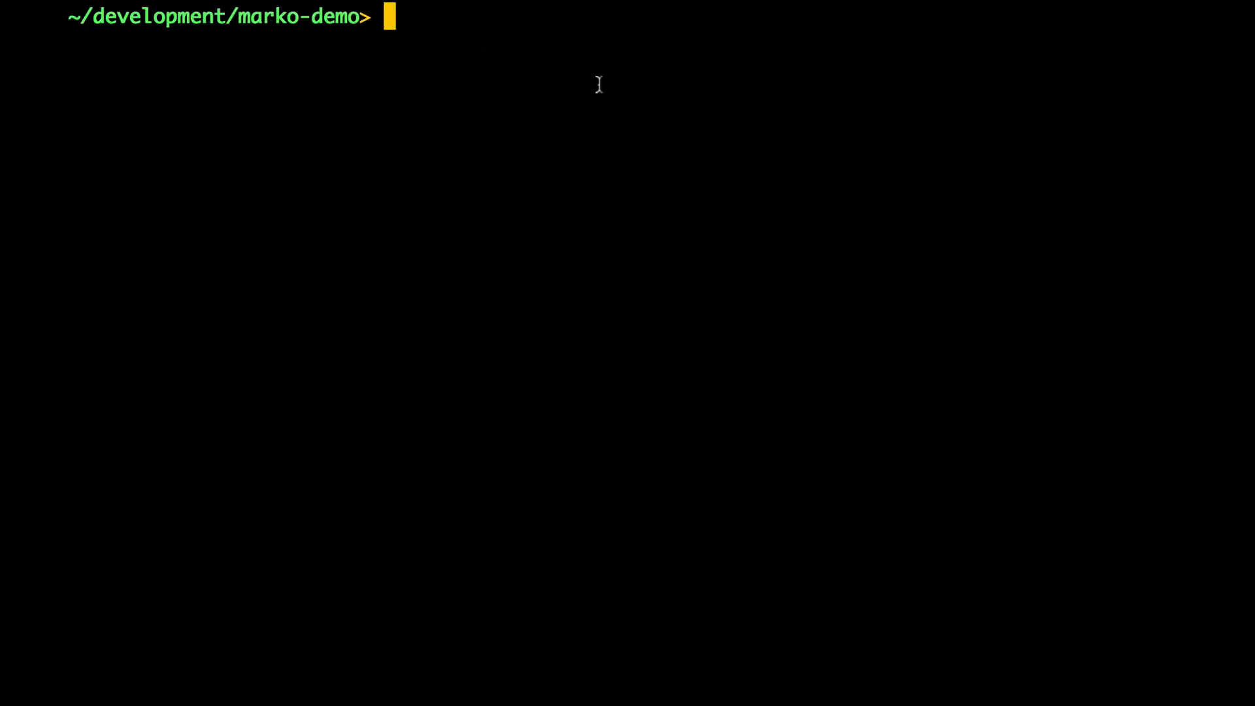
Run npm install lasso in the marko-demo terminal.
{"action": "type", "text": "npm install lasso"}
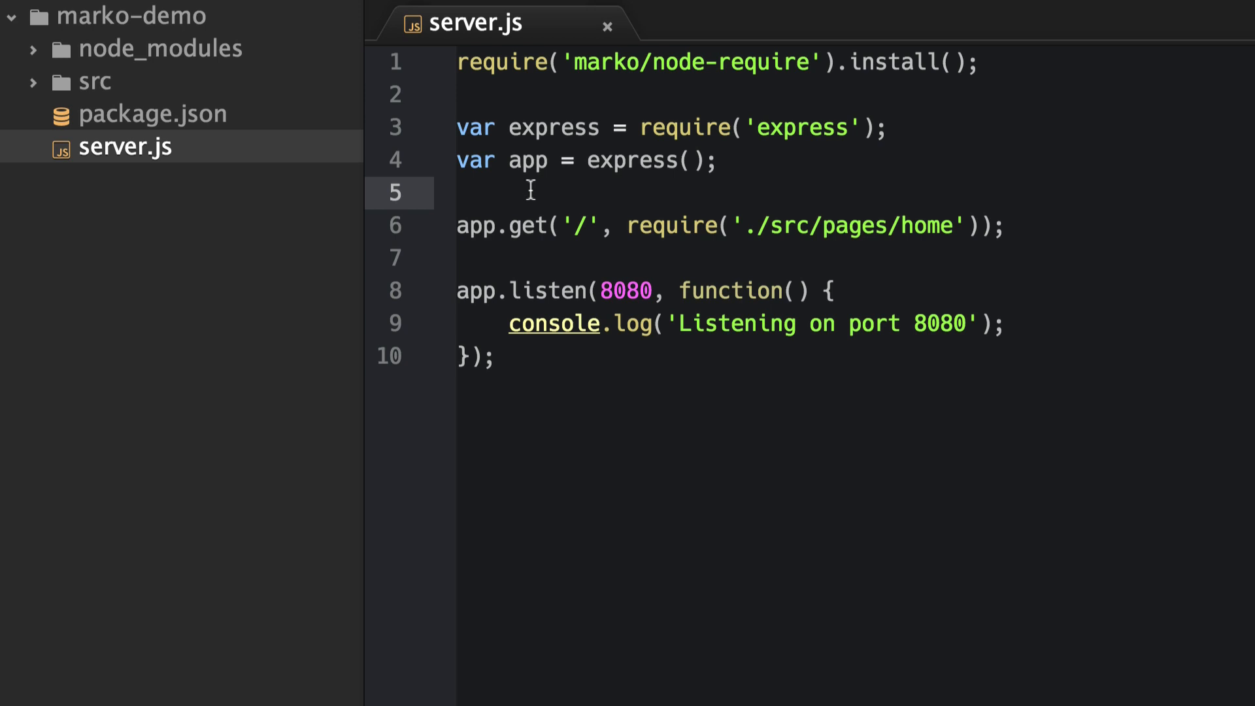
Add app.use(require('lasso/middleware').serveStatic()); on line 5 of server.js.
{"action": "left_click", "coordinate": [461, 192]}
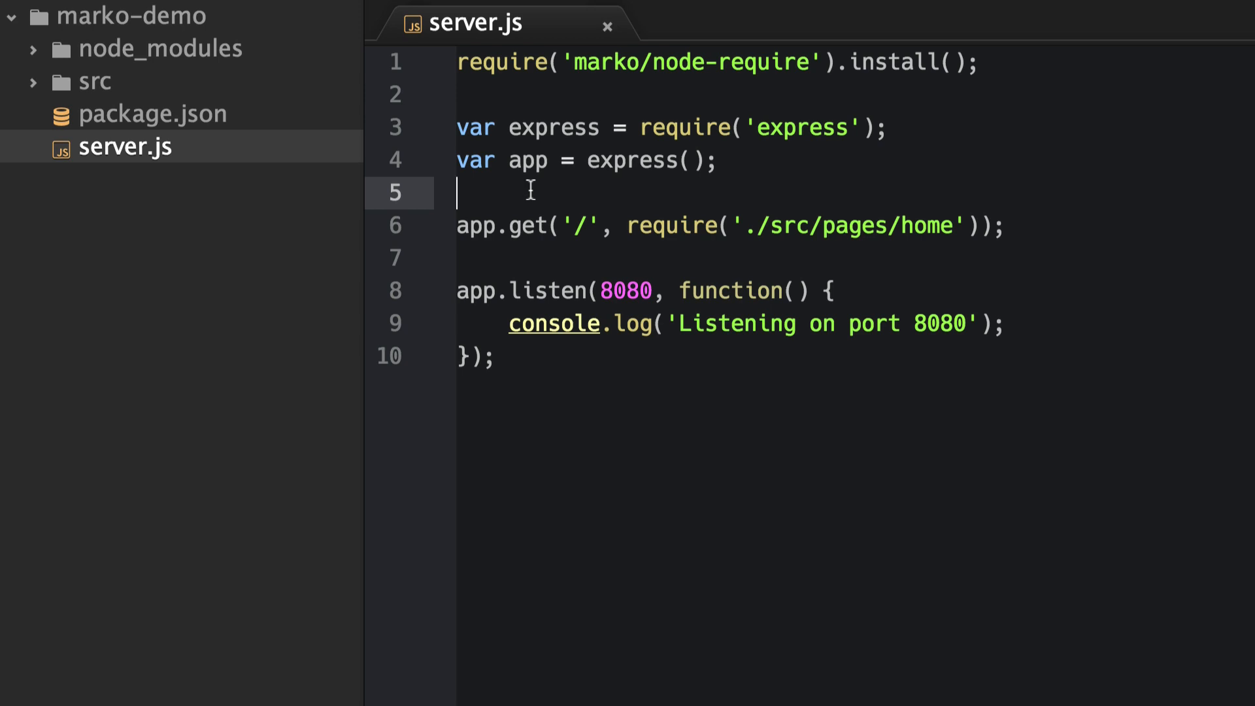
{"action": "type", "text": "app"}
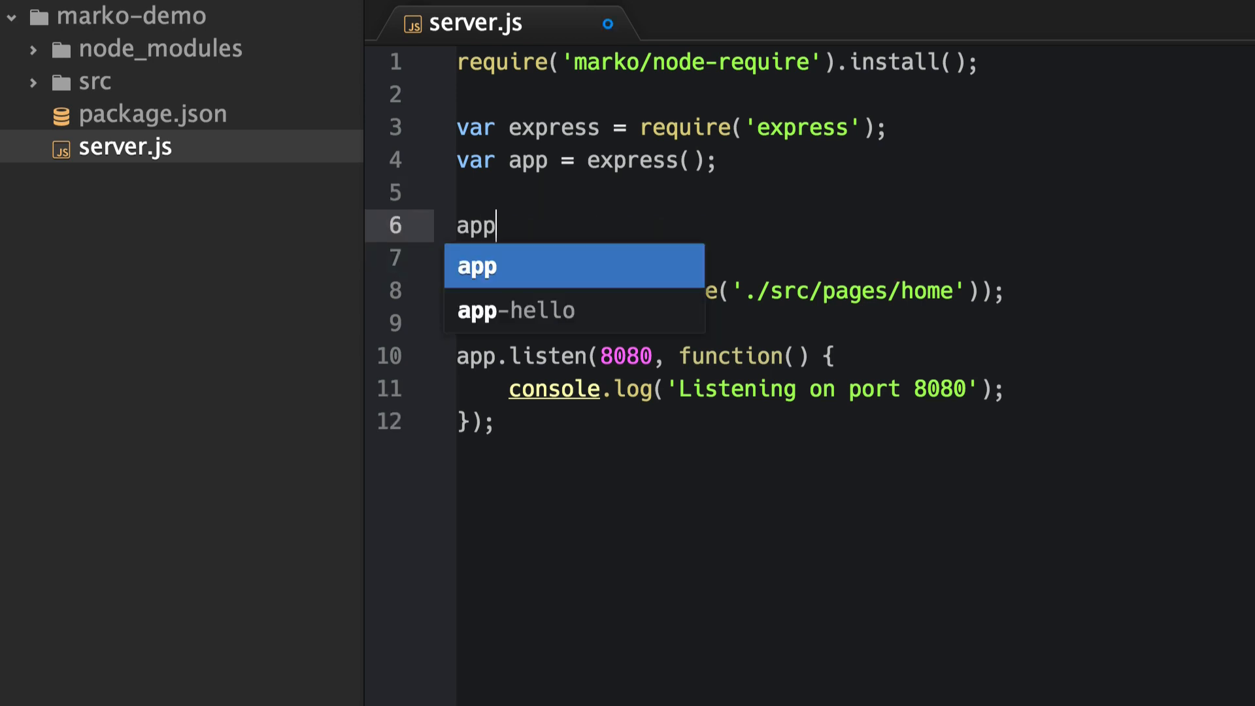
{"action": "type", "text": ".use(require('lasso'))"}
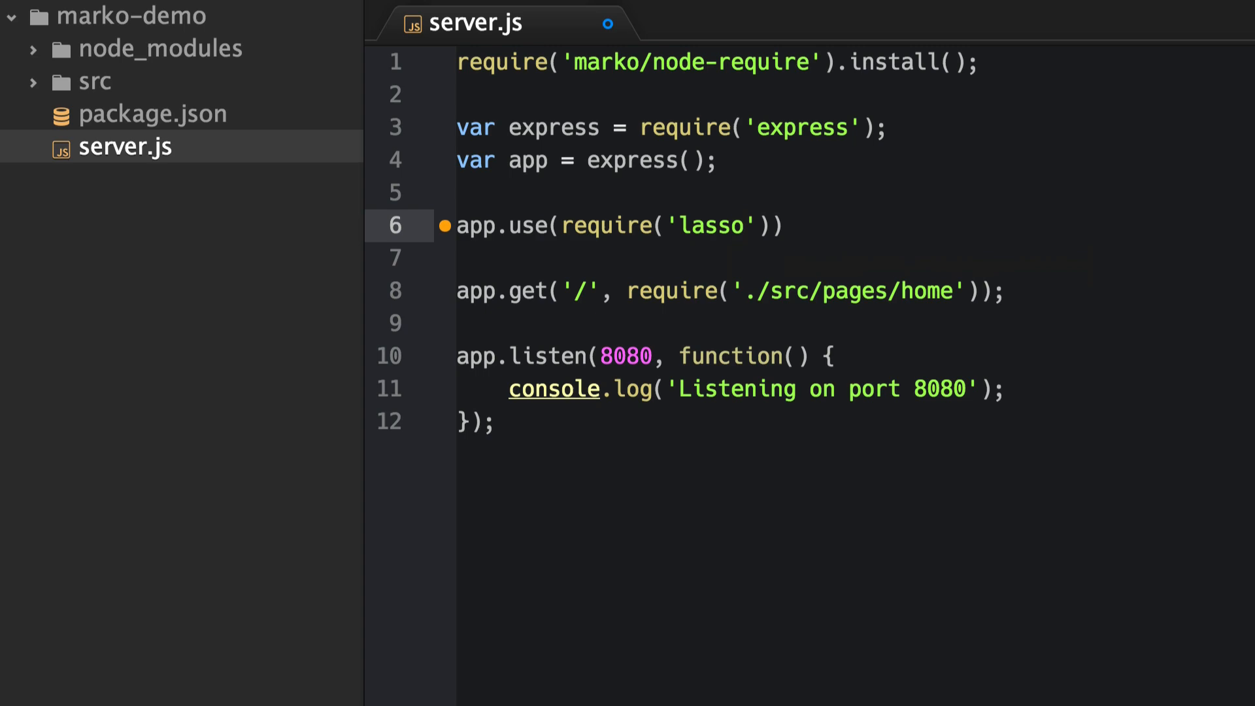
{"action": "type", "text": "/middleware').serveStatic"}
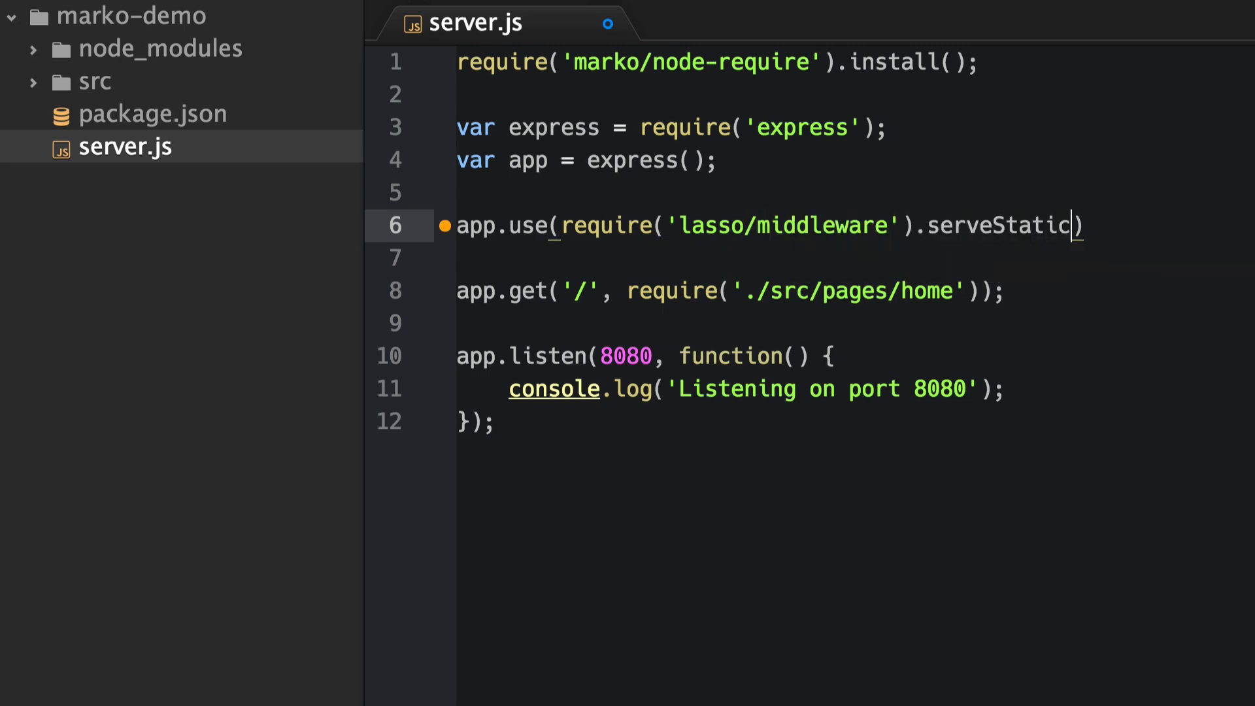
{"action": "type", "text": "();"}
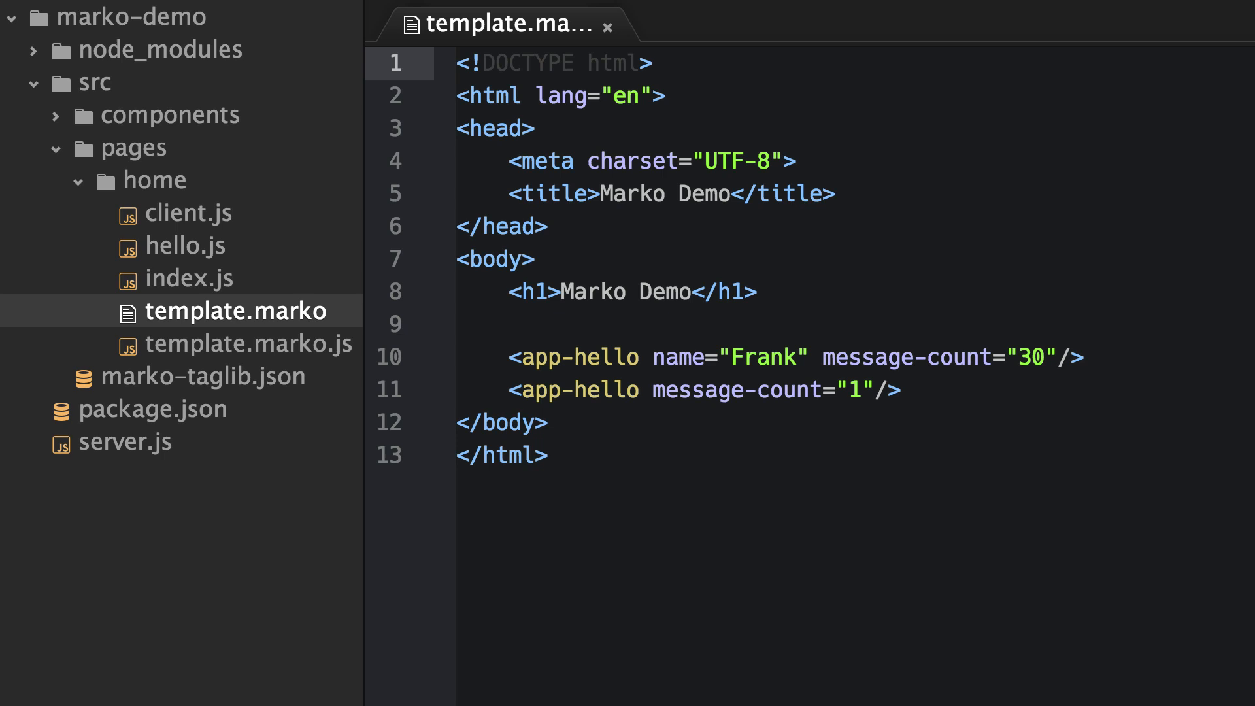
Insert <lasso-page package-path="./browser.json"/>, <lasso-head/> and <lasso-body/> into template.marko.
{"action": "left_click", "coordinate": [457, 63]}
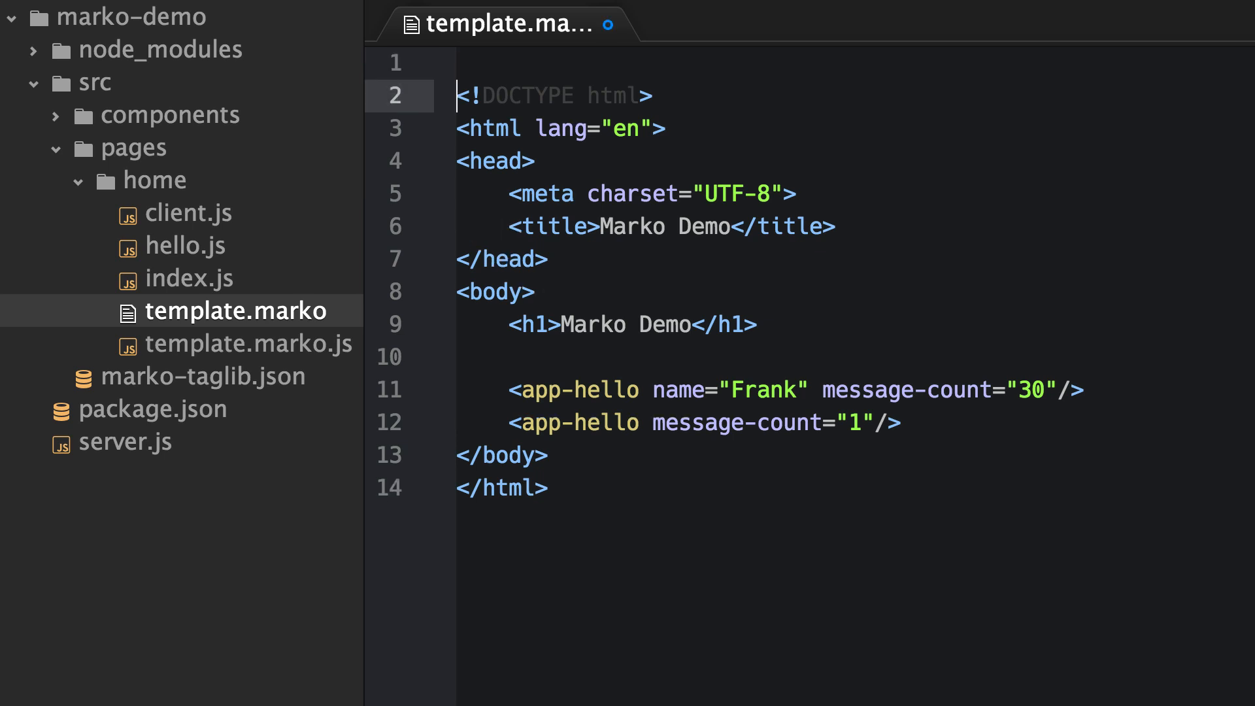
{"action": "type", "text": "<lasso-page package-path=\"./browser.json\"/>"}
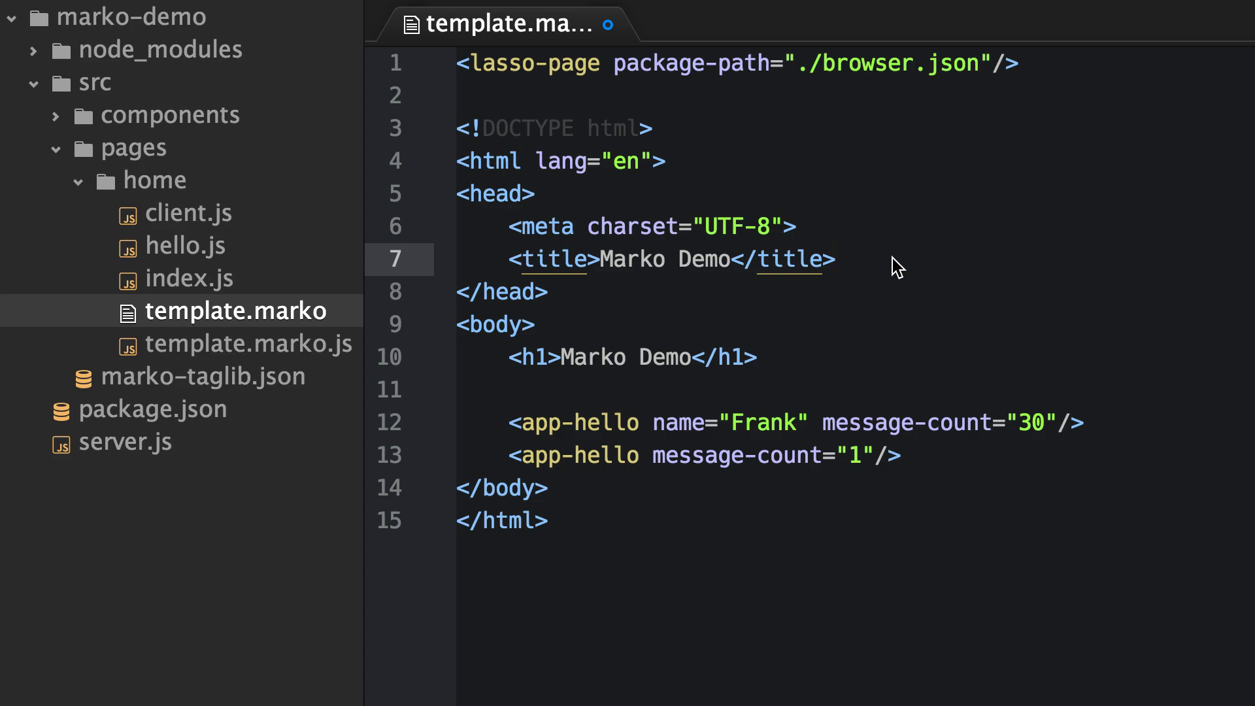
{"action": "type", "text": "<lasso-head/>"}
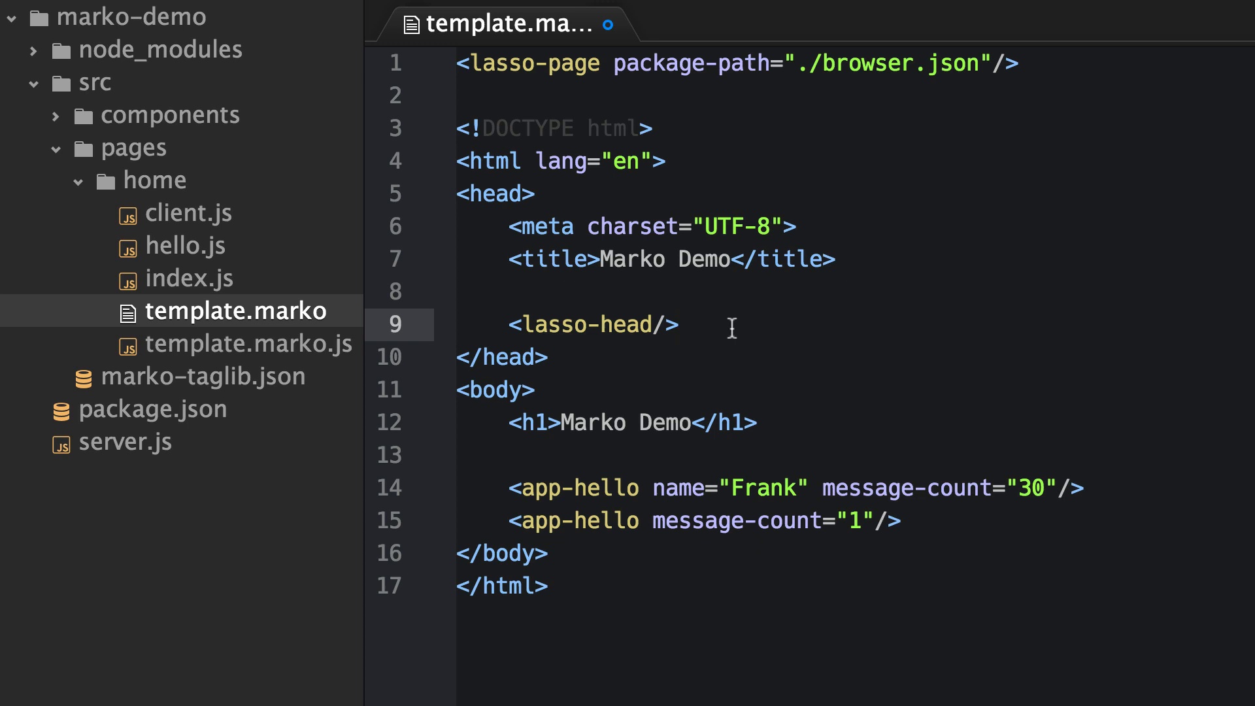
{"action": "left_click", "coordinate": [678, 325]}
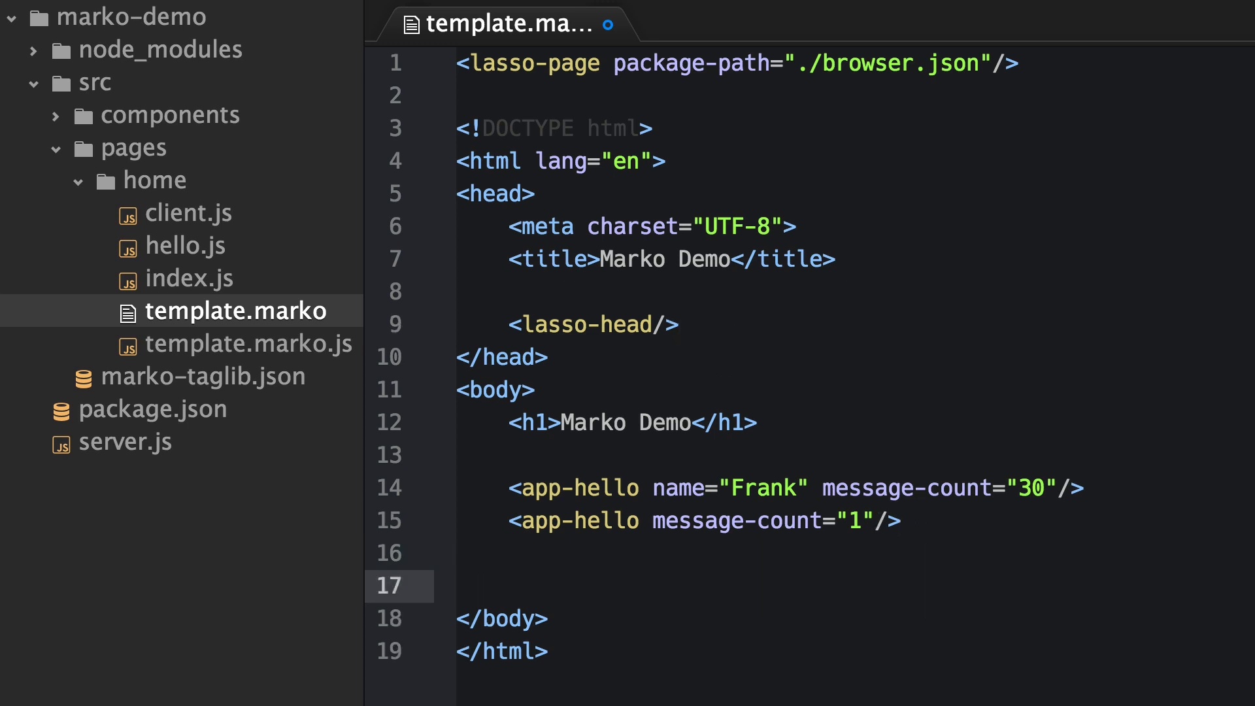
{"action": "type", "text": "<lasso-body/>"}
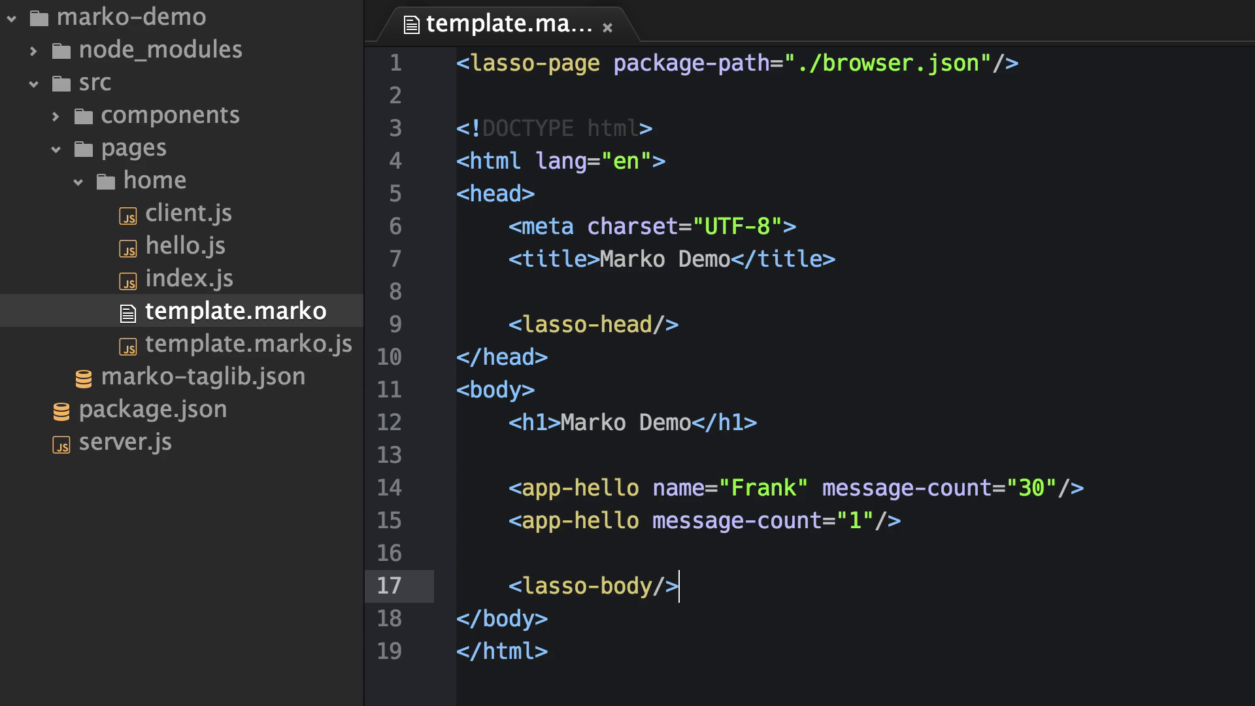
{"action": "double_click", "coordinate": [591, 585]}
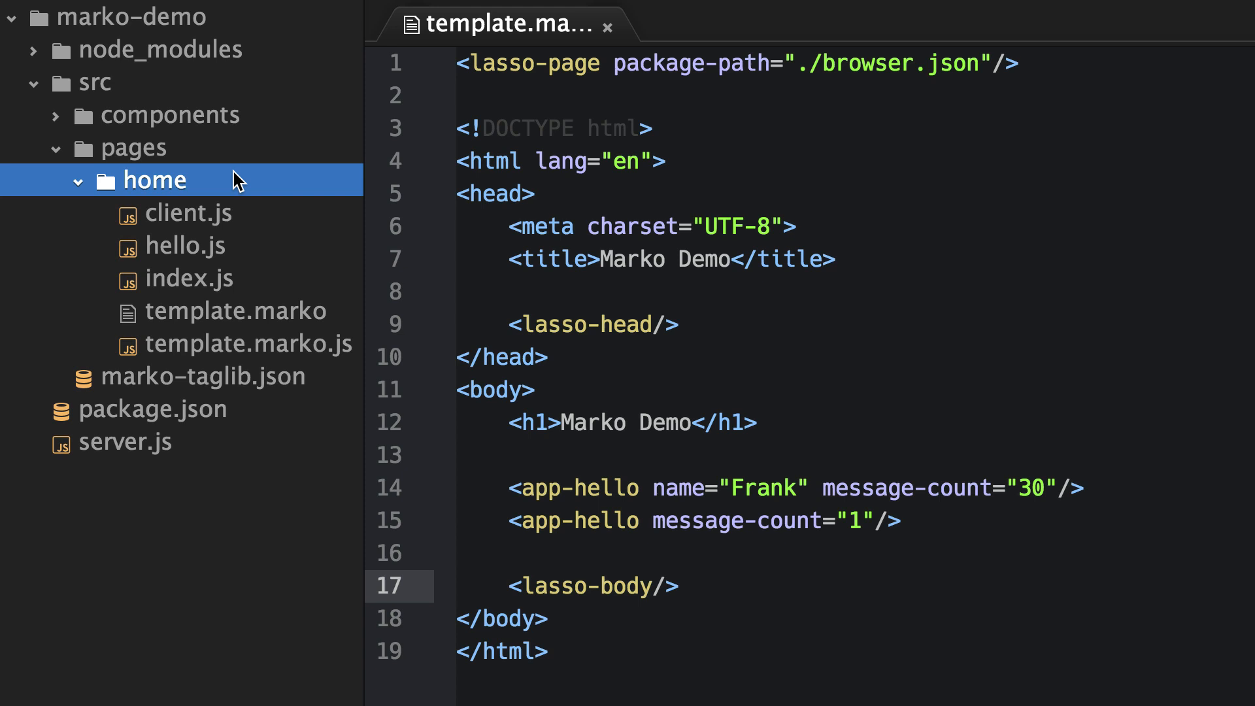
Create browser.json in home containing {"dependencies": ["require-run: ./client"]}.
{"action": "right_click", "coordinate": [154, 180]}
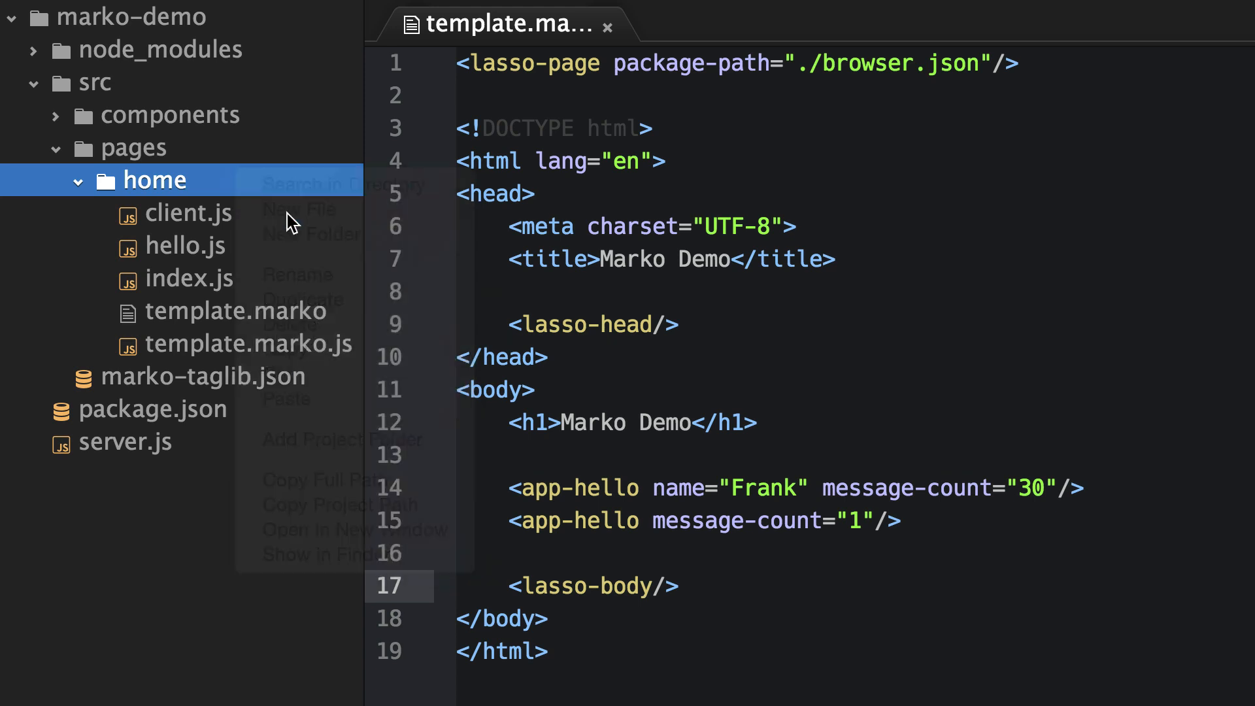
{"action": "left_click", "coordinate": [299, 209]}
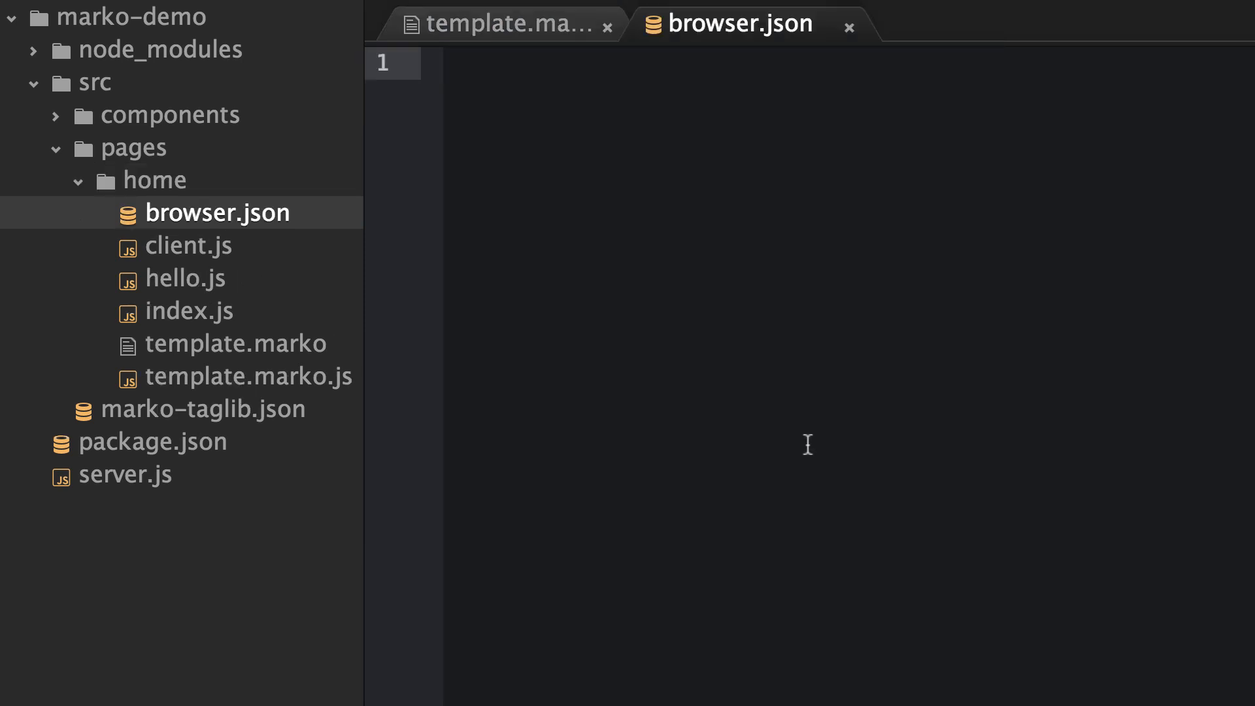
{"action": "type", "text": "{}"}
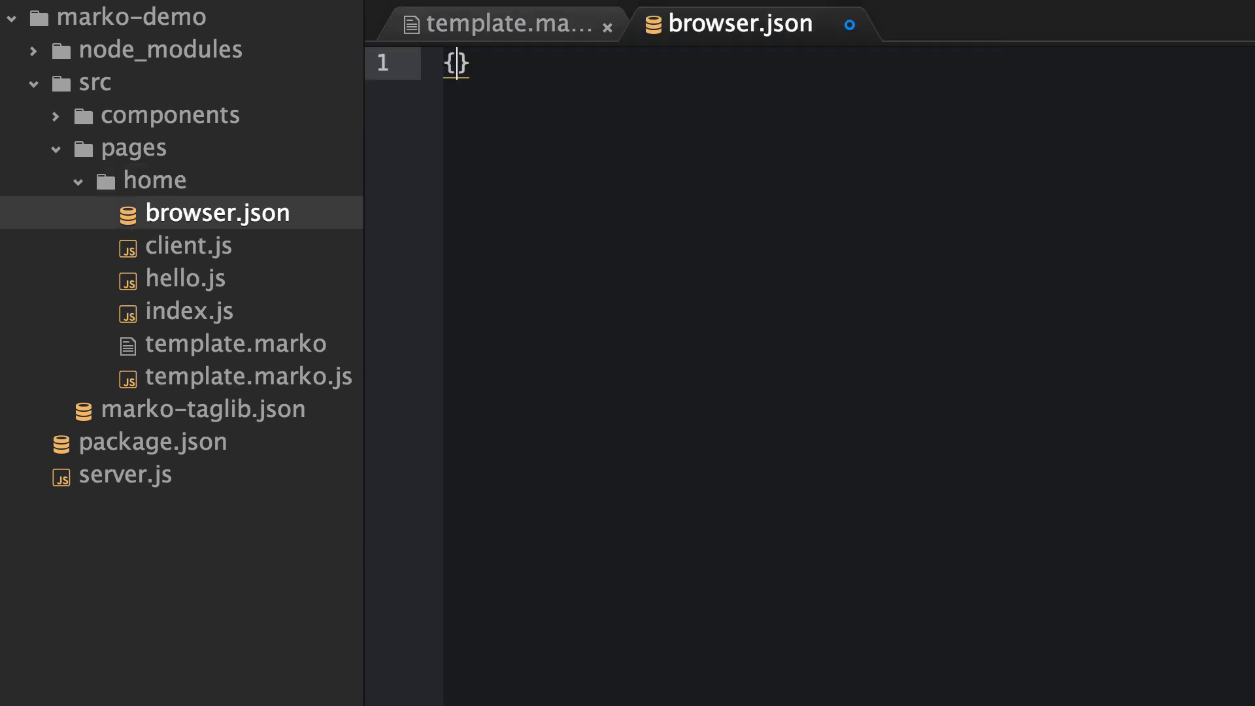
{"action": "type", "text": "\"dep\""}
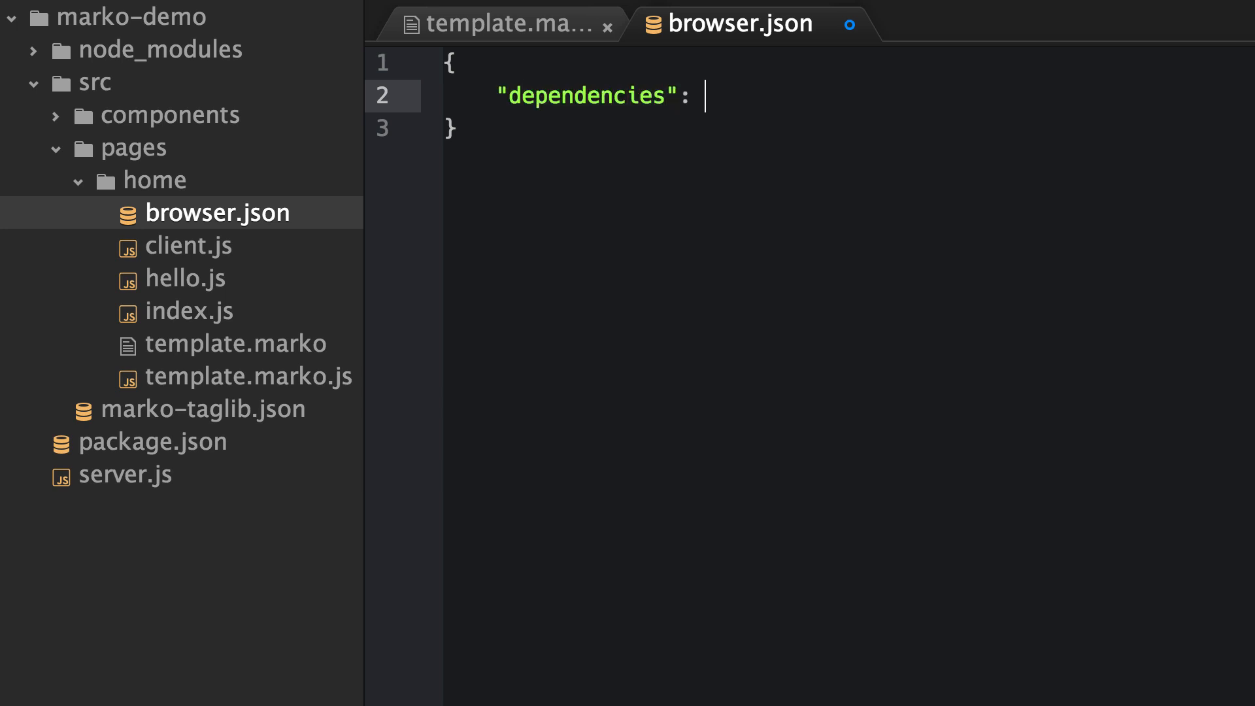
{"action": "type", "text": "["}
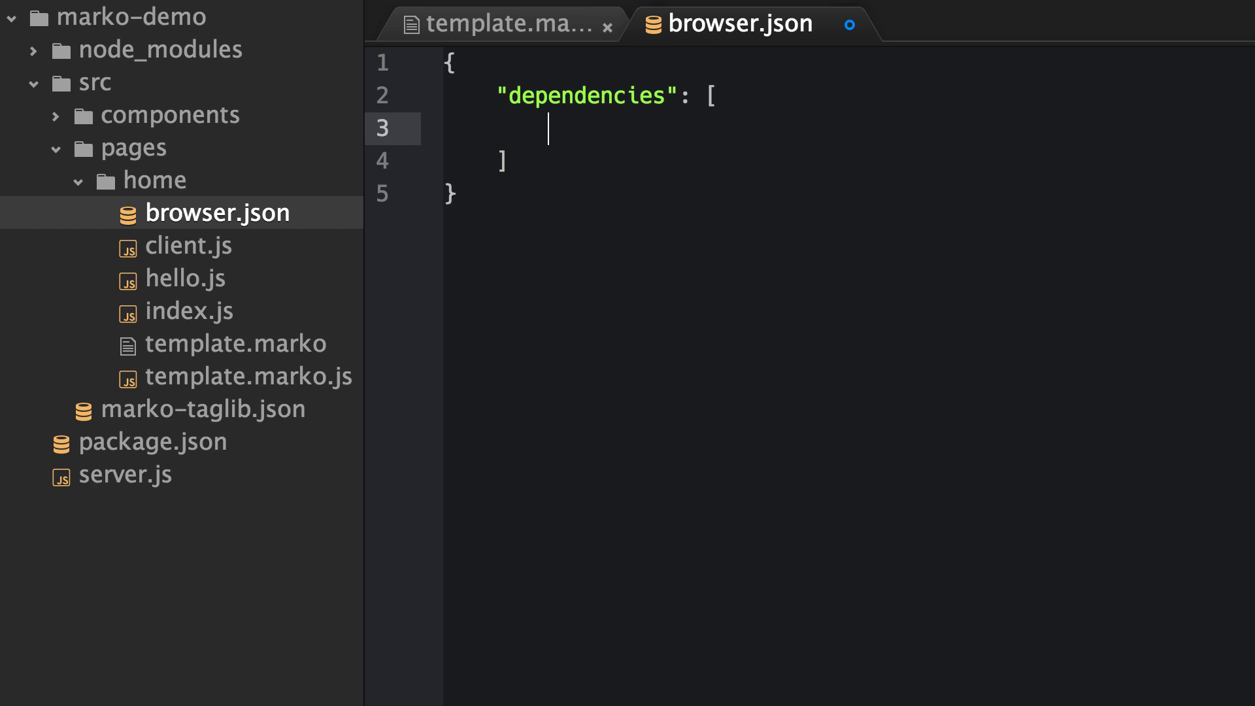
{"action": "type", "text": "\"\""}
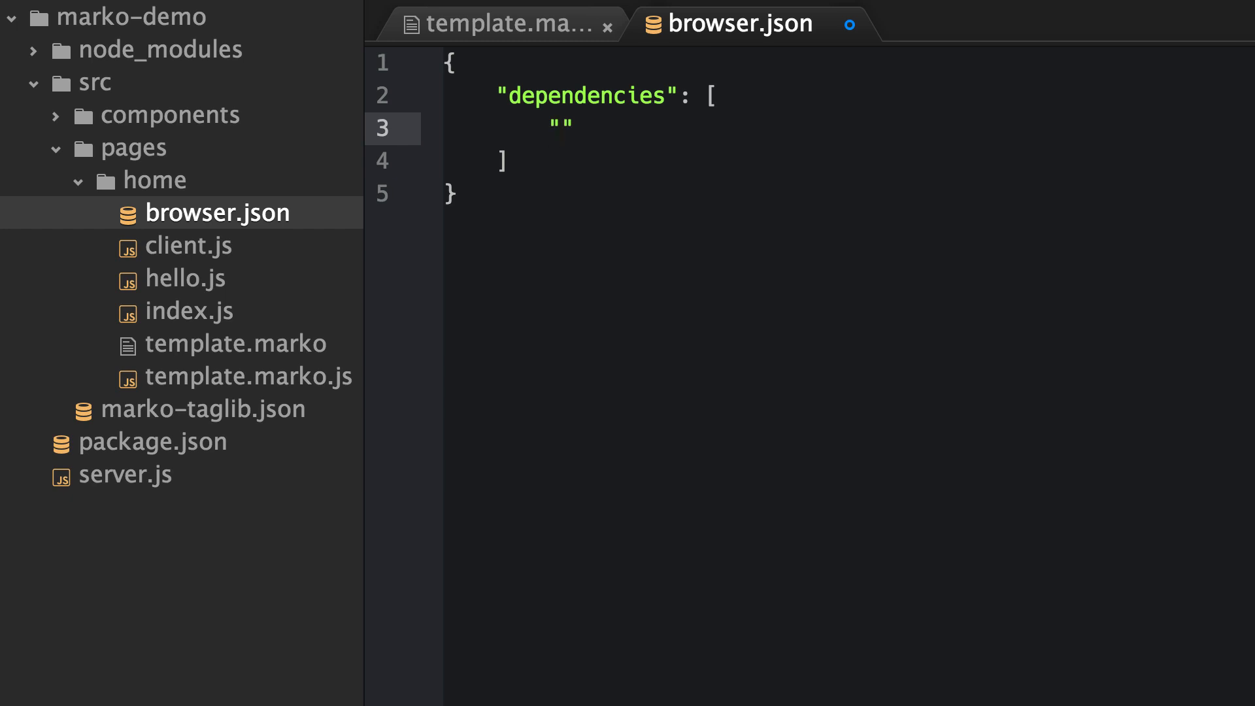
{"action": "left_click", "coordinate": [560, 124]}
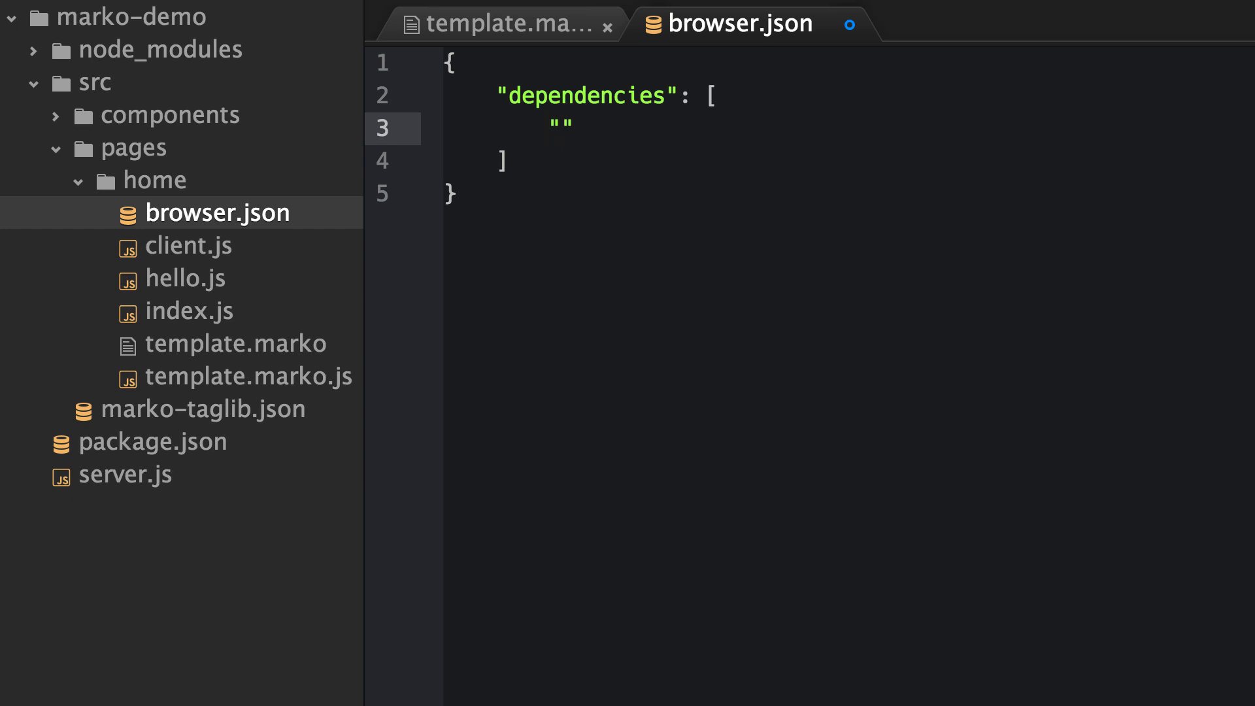
{"action": "type", "text": "require-r"}
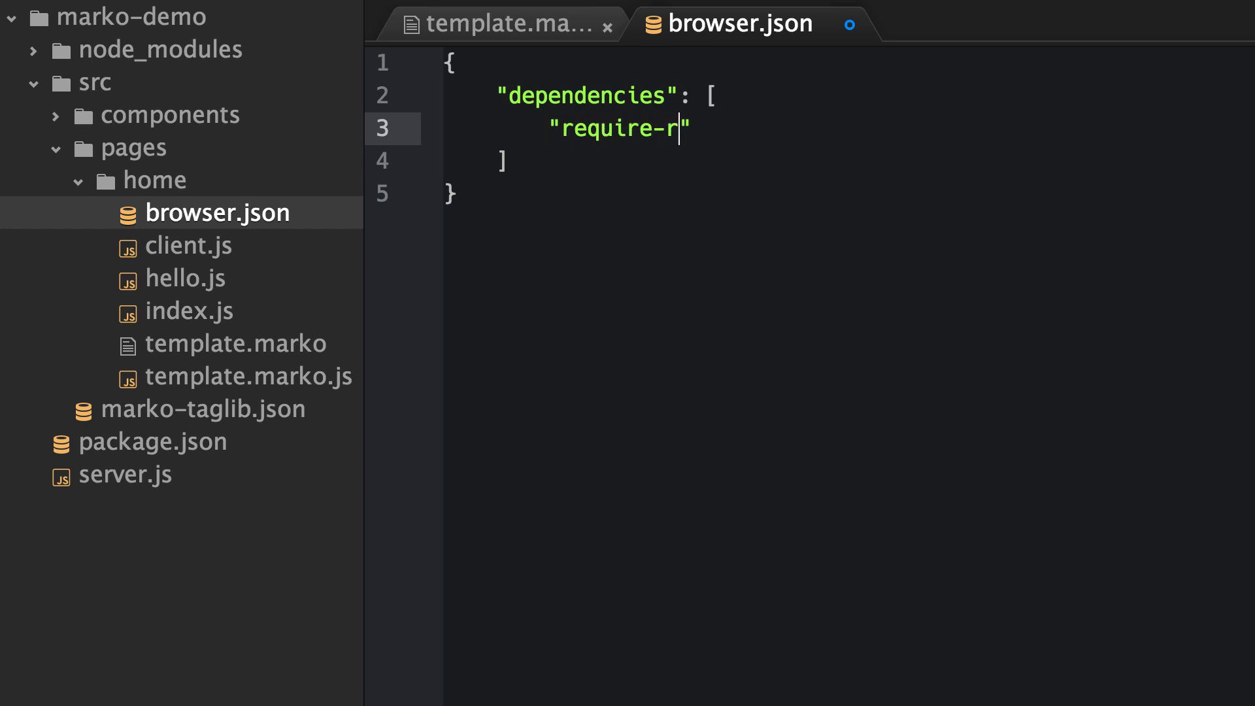
{"action": "type", "text": "un: ./"}
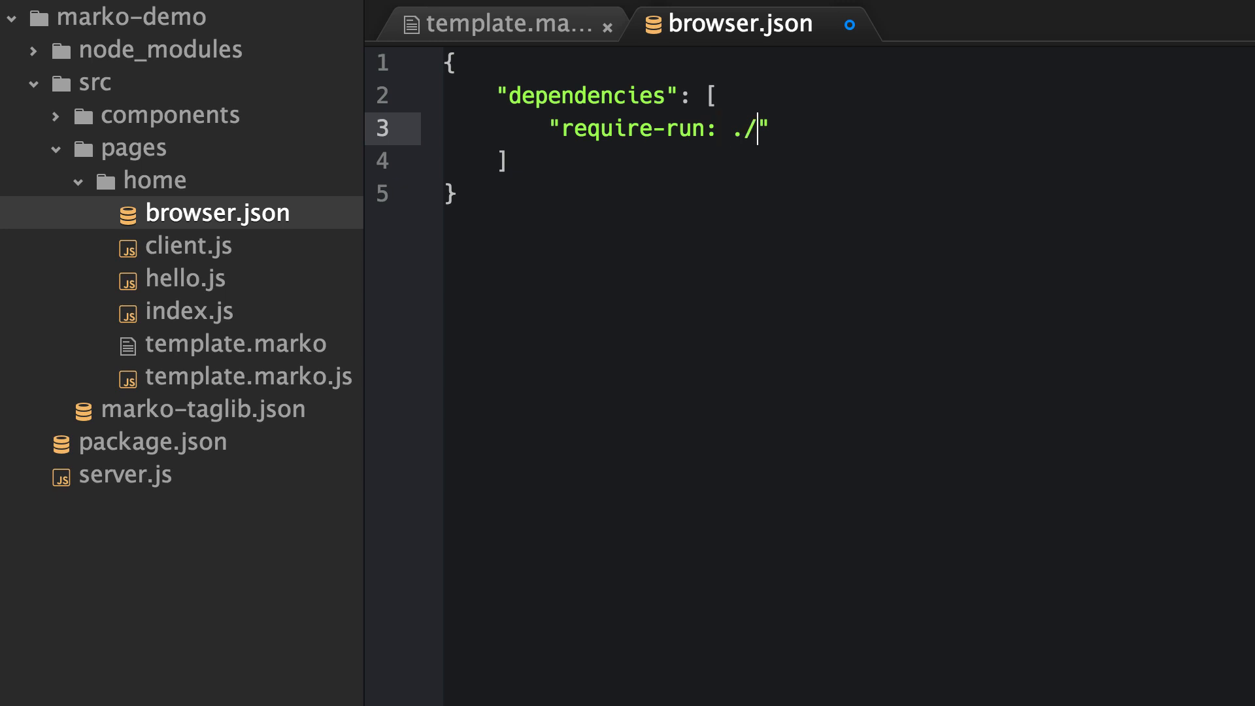
{"action": "type", "text": "client"}
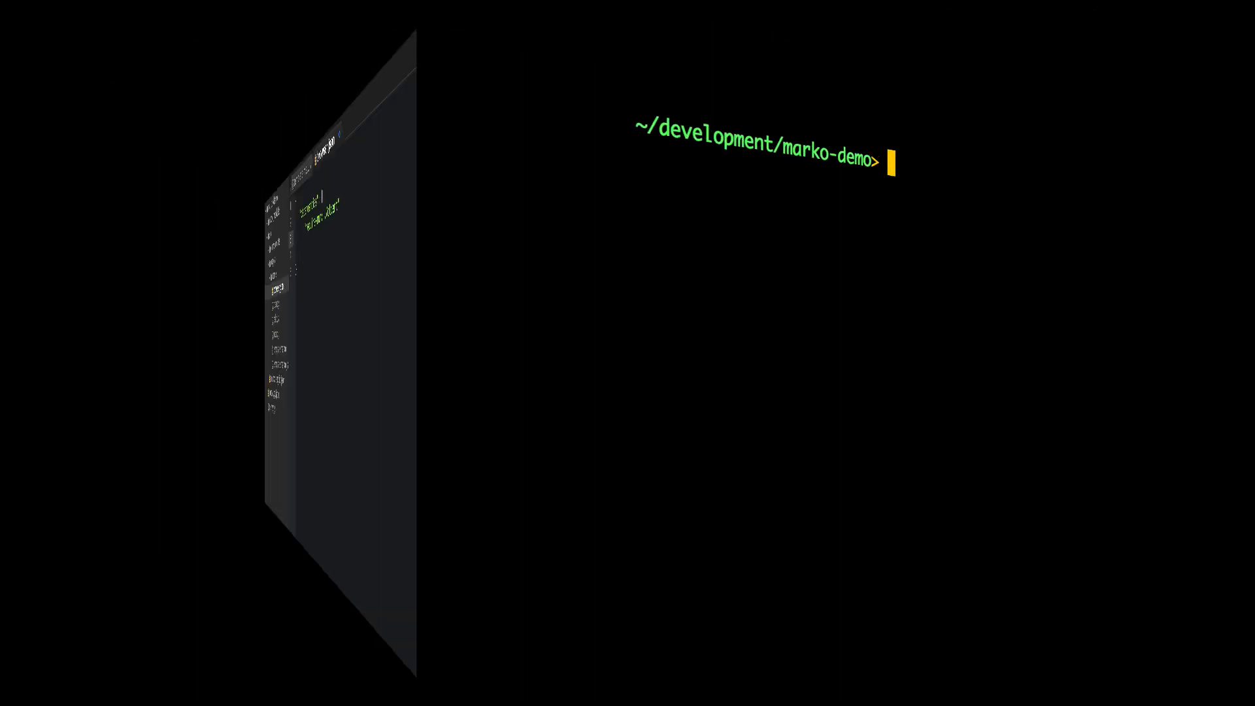
Run node server.js, load localhost:8080, and dismiss the 'Hello Frank!' alert.
{"action": "type", "text": "node server.js"}
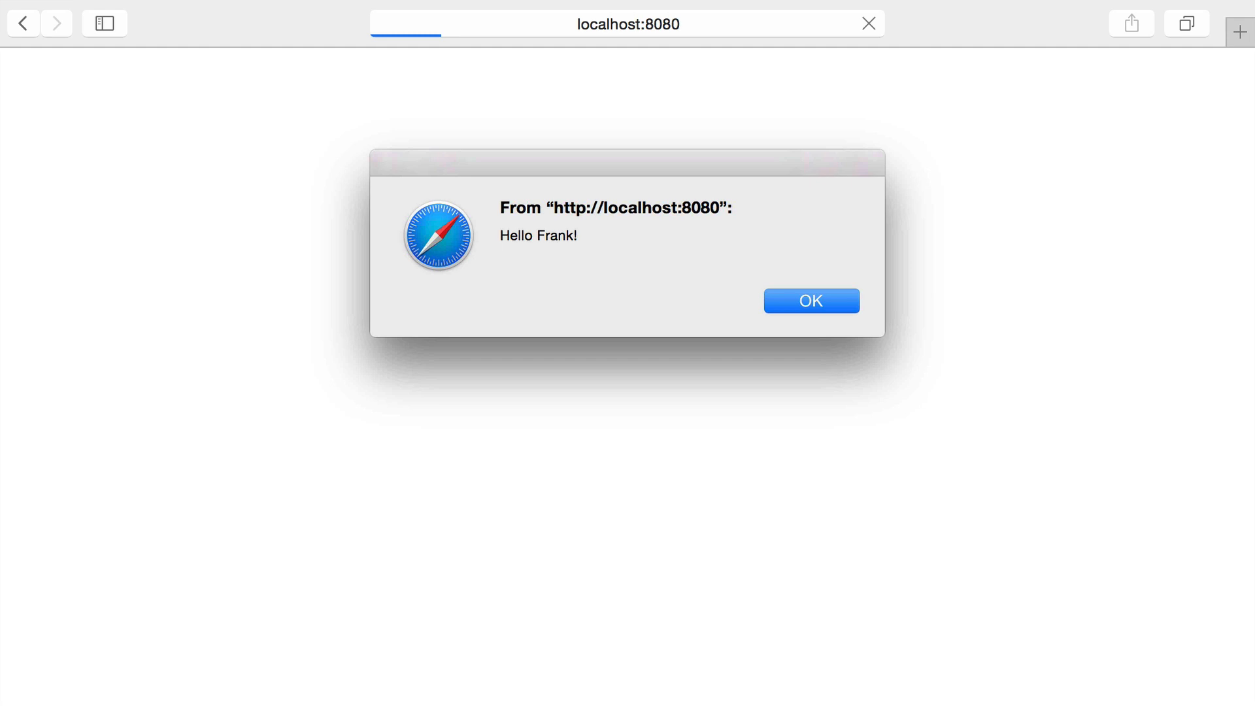
{"action": "left_click", "coordinate": [810, 300]}
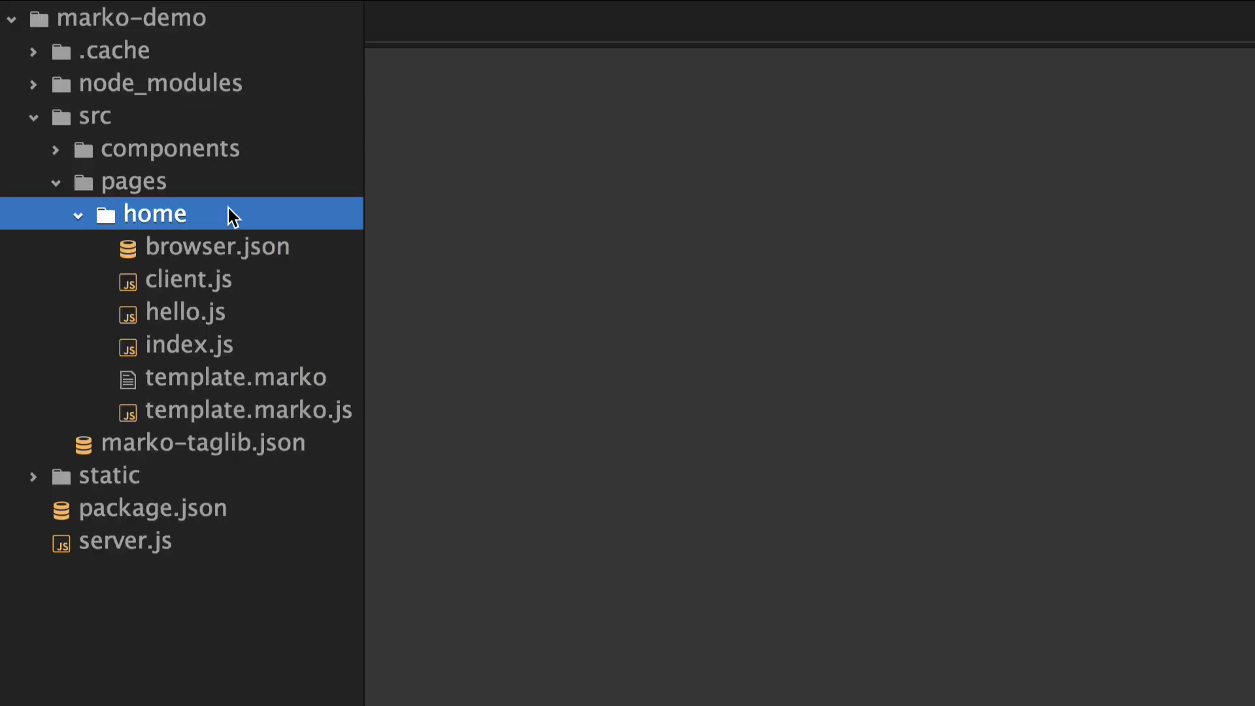
Create client.marko with a div (1px solid red border, 15px padding) saying Hello ${data.name}!
{"action": "right_click", "coordinate": [156, 214]}
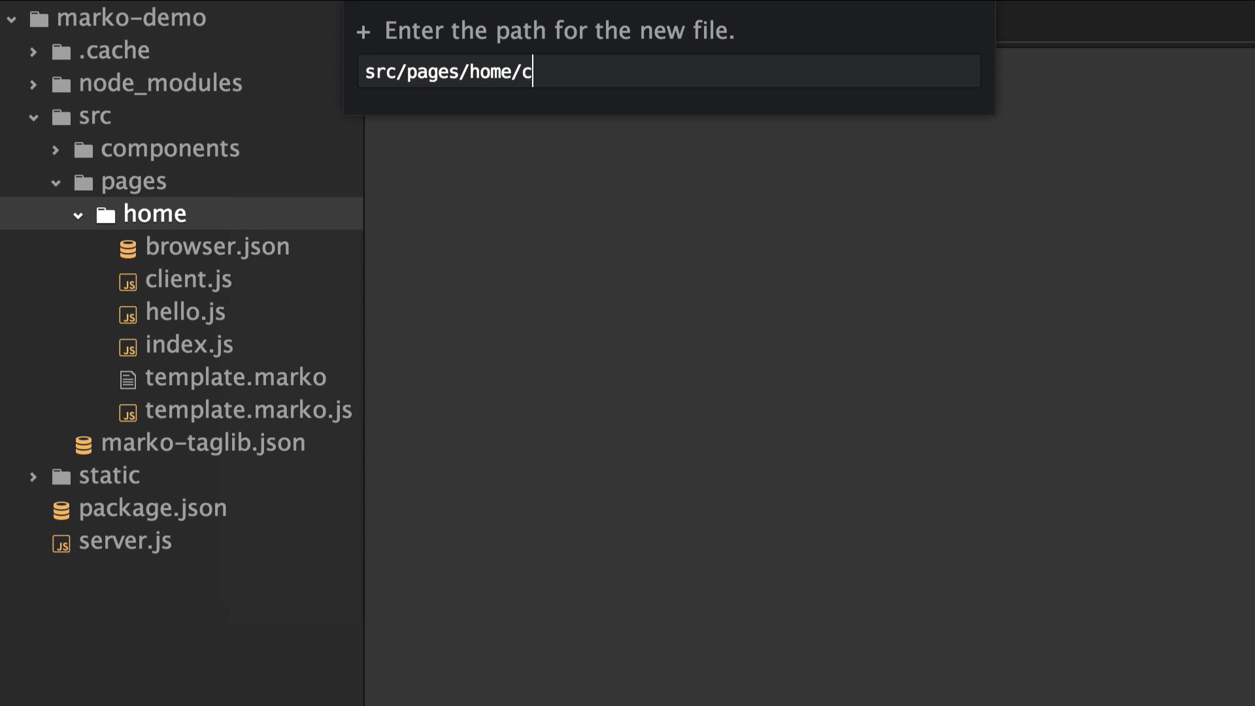
{"action": "type", "text": "lient.marko"}
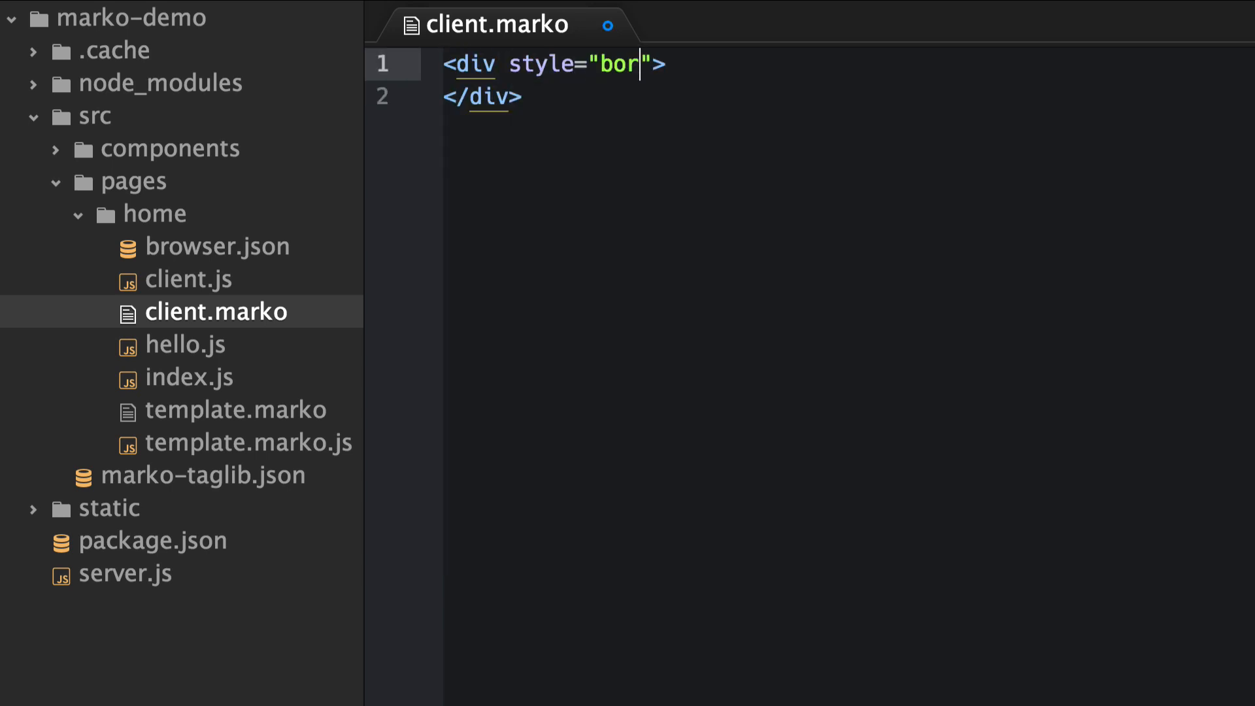
{"action": "type", "text": "der: 1px solid red; padding: 15px;"}
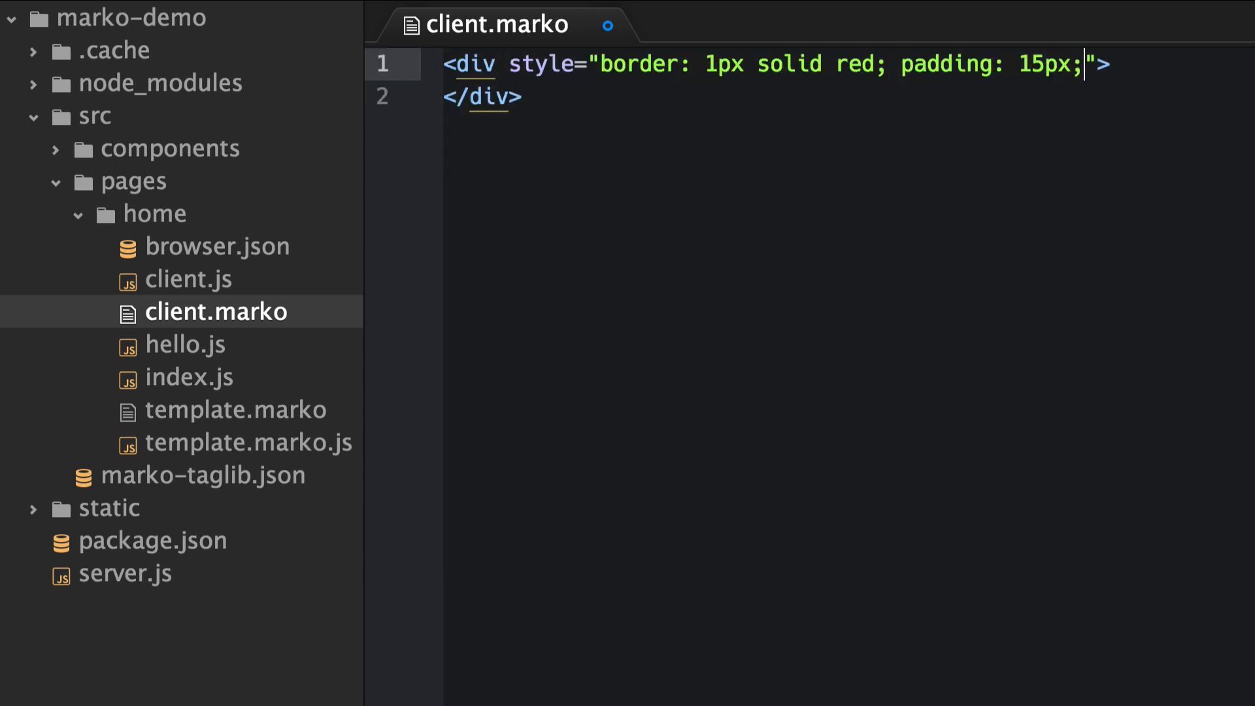
{"action": "type", "text": "Hello ${data.name}!"}
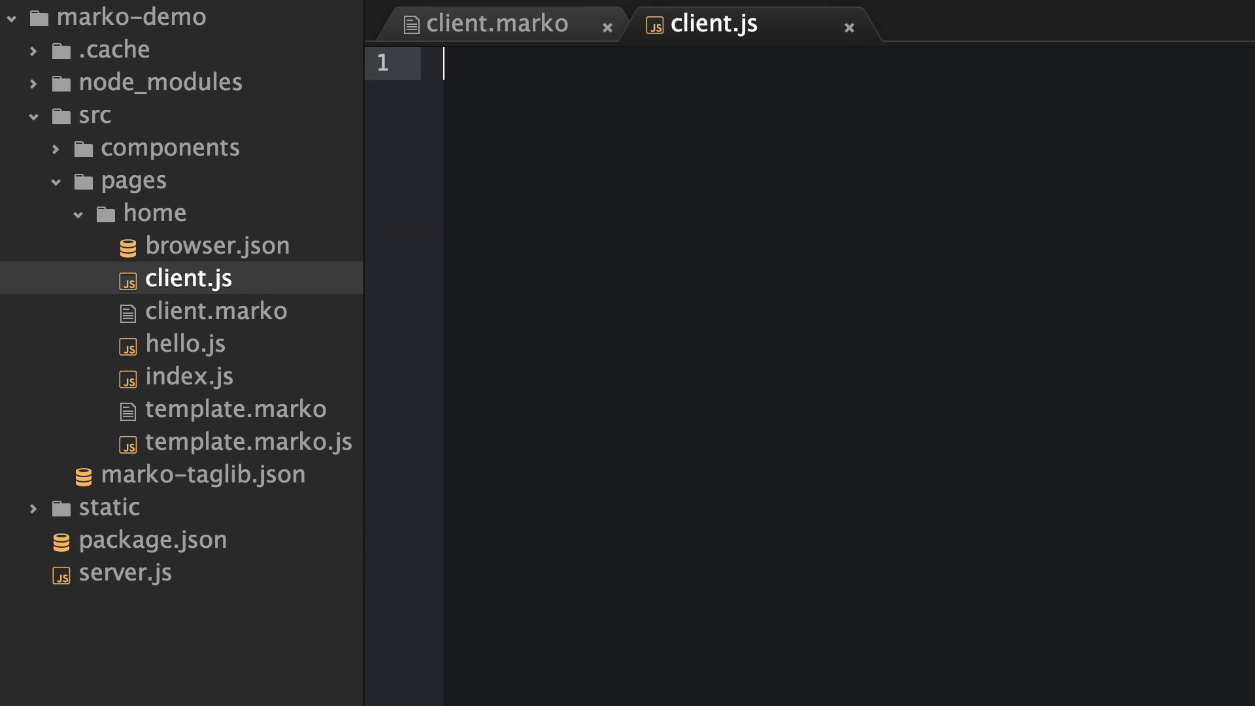
Render the client template in client.js with name: 'Frank' and a function(err, html) callback.
{"action": "type", "text": "var template = require('./client.marko');"}
{"action": "type", "text": "template.render({"}
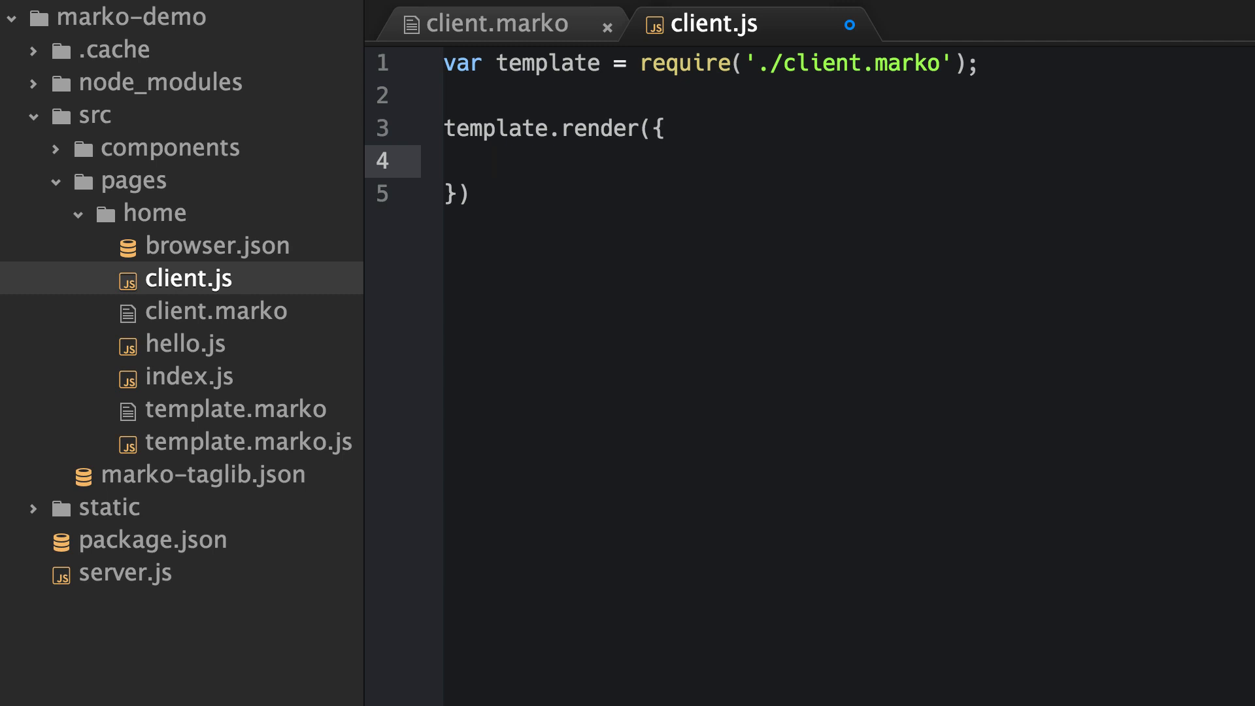
{"action": "type", "text": "n"}
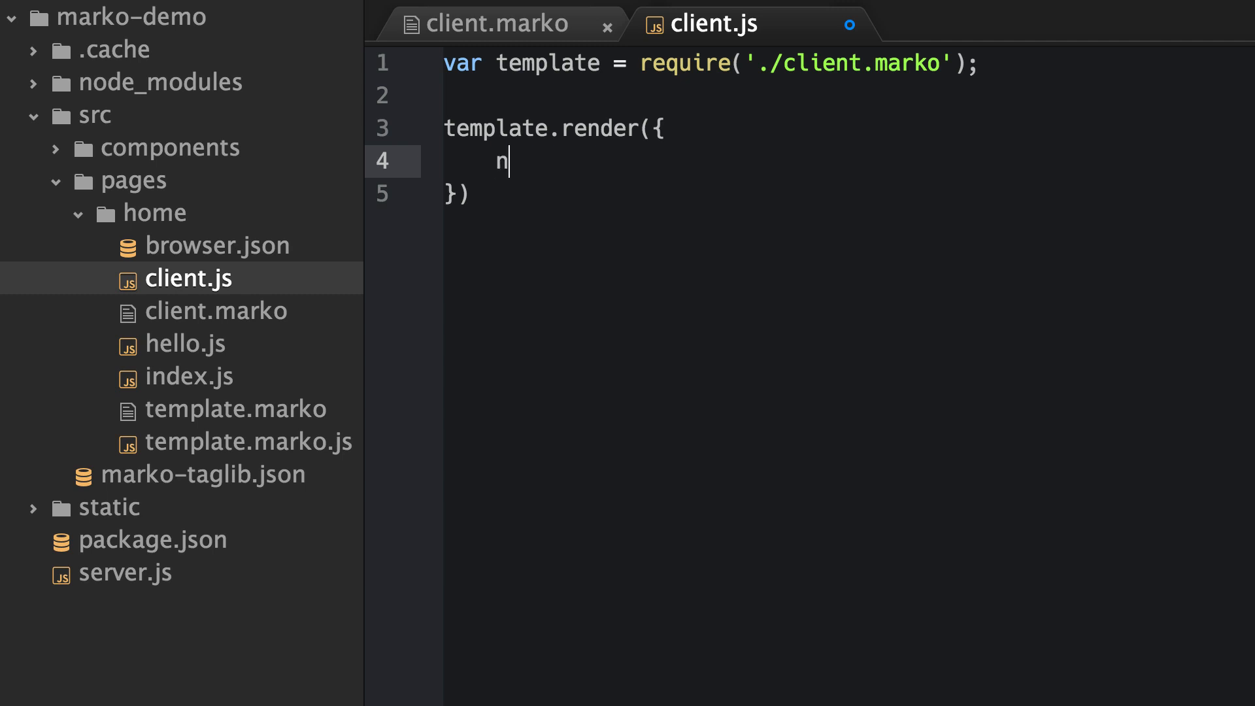
{"action": "type", "text": "ame: 'Fr'"}
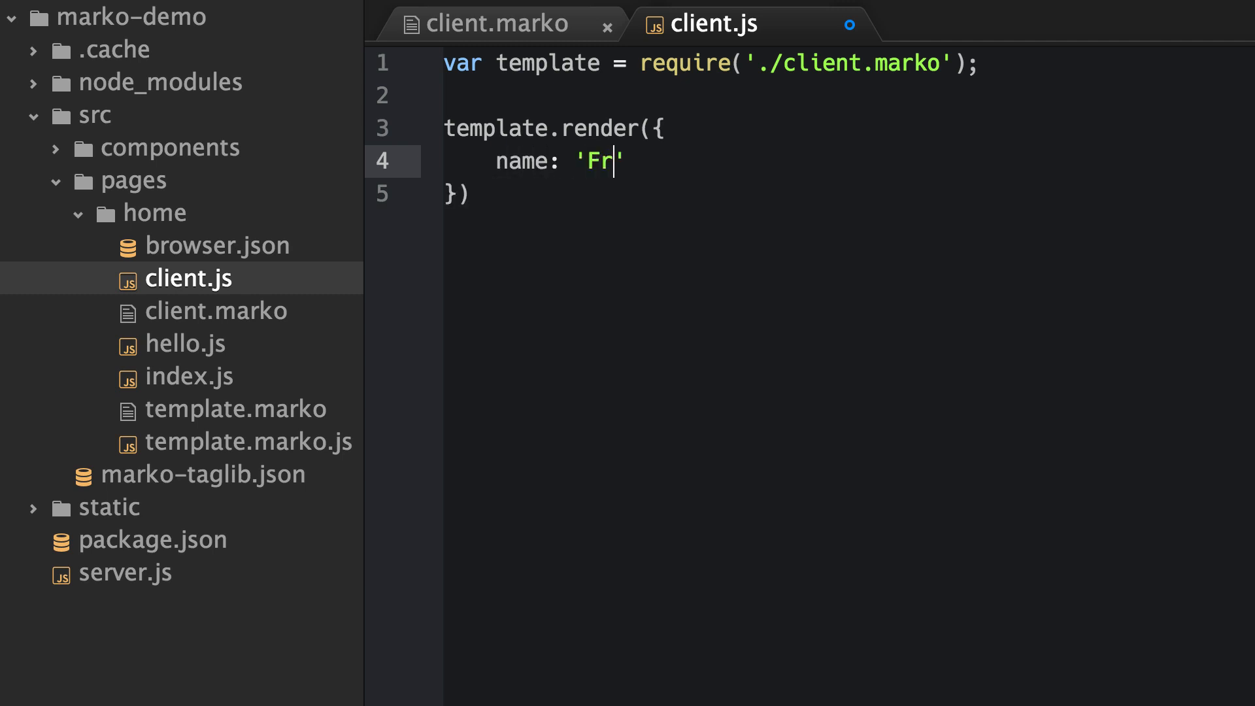
{"action": "type", "text": "ank"}
{"action": "left_click", "coordinate": [849, 194]}
{"action": "type", "text": ", "}
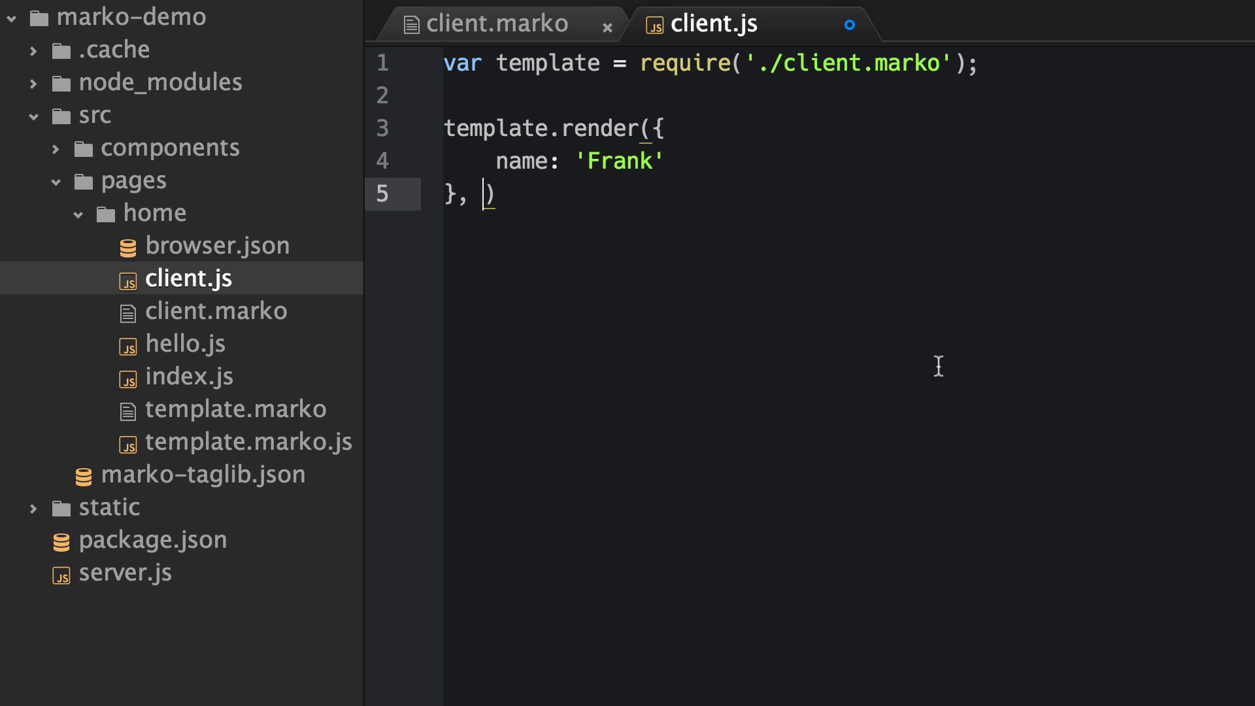
{"action": "type", "text": "function()"}
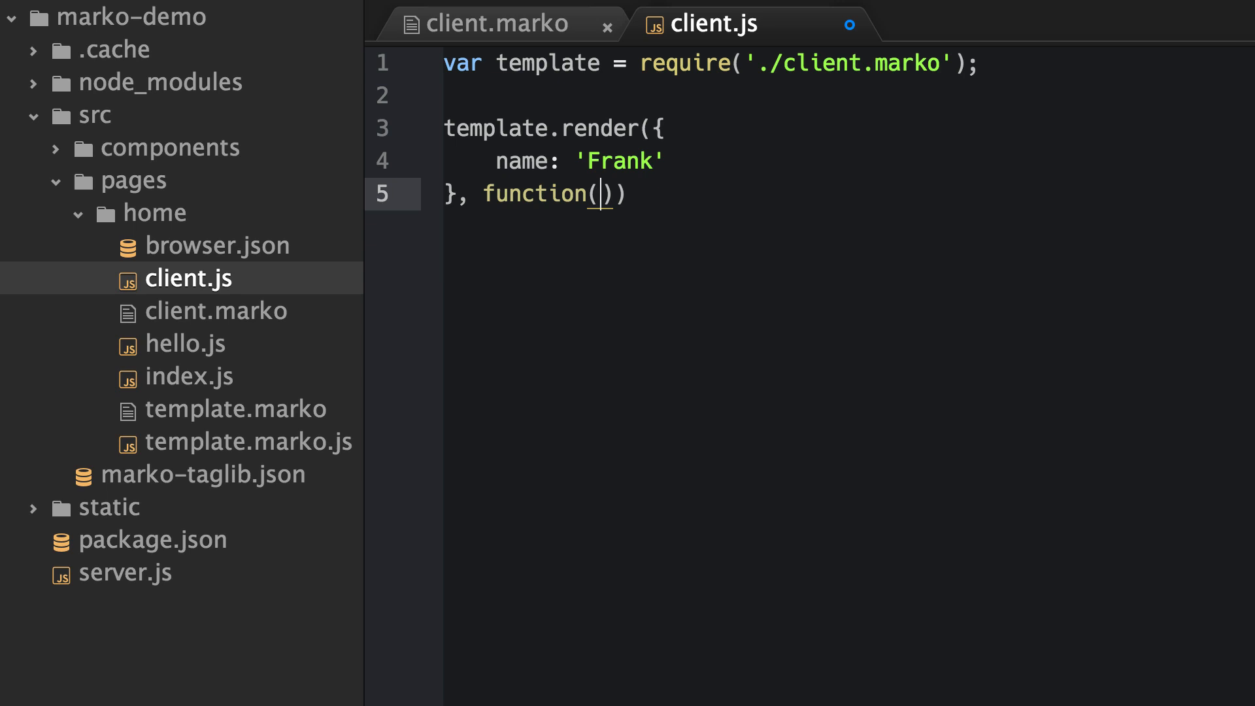
{"action": "type", "text": "err,"}
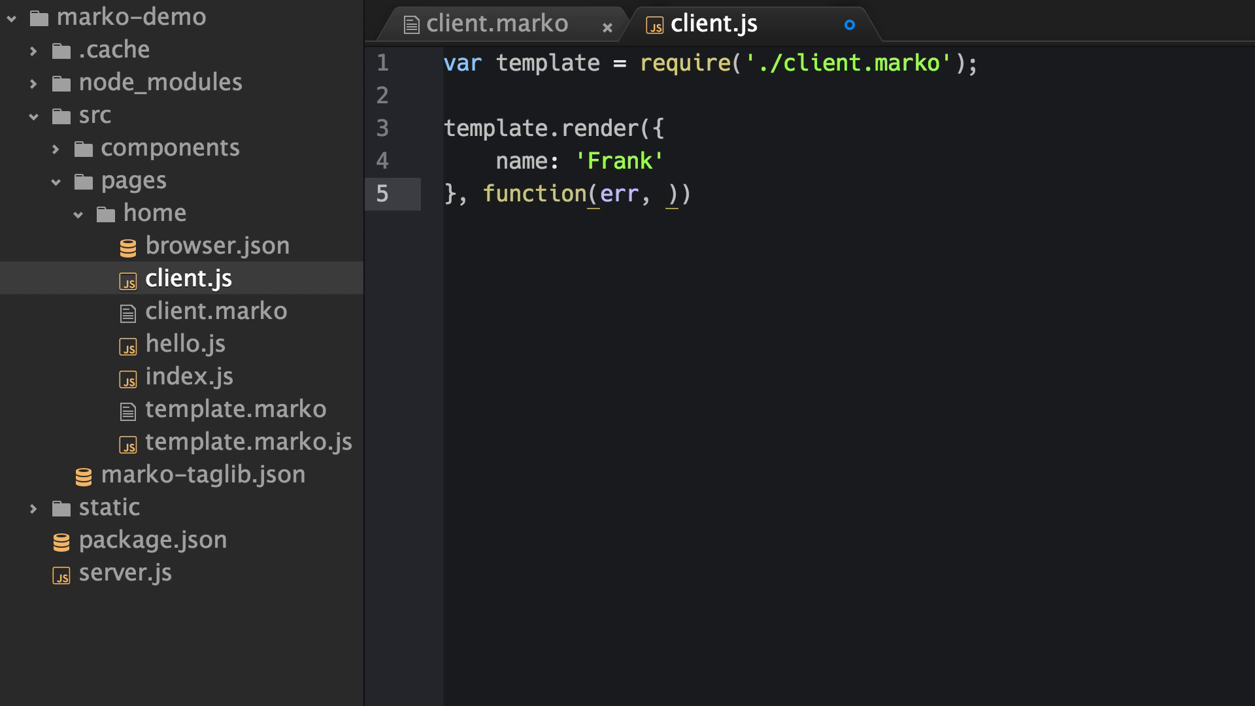
{"action": "type", "text": "html"}
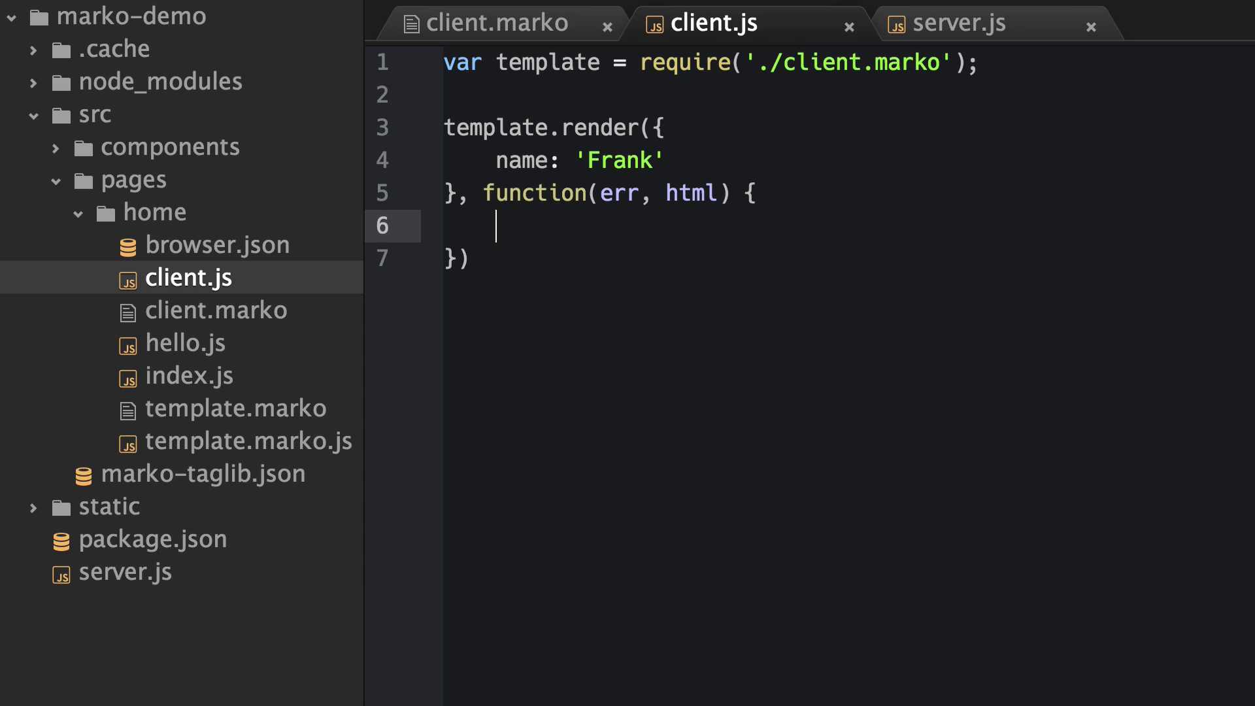
In the callback, create a div, set its innerHTML to html, and append it to document.body.
{"action": "type", "text": "var div = document.cre"}
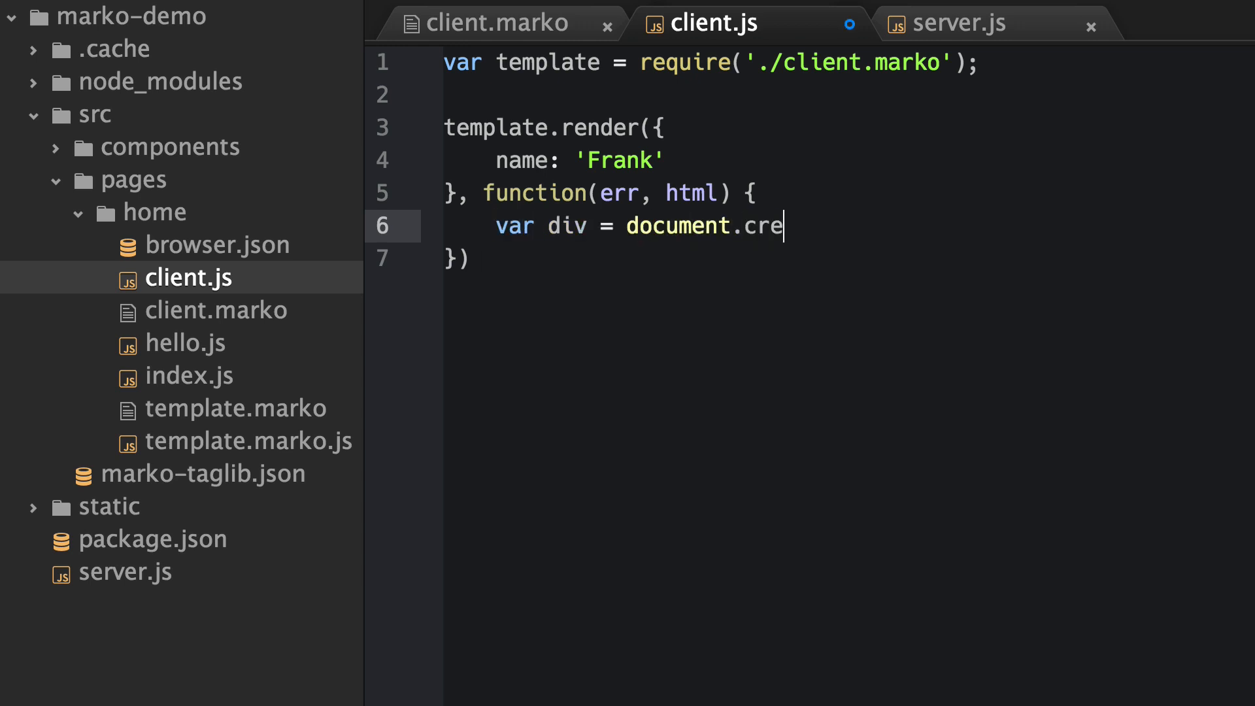
{"action": "type", "text": "ateElement('div');"}
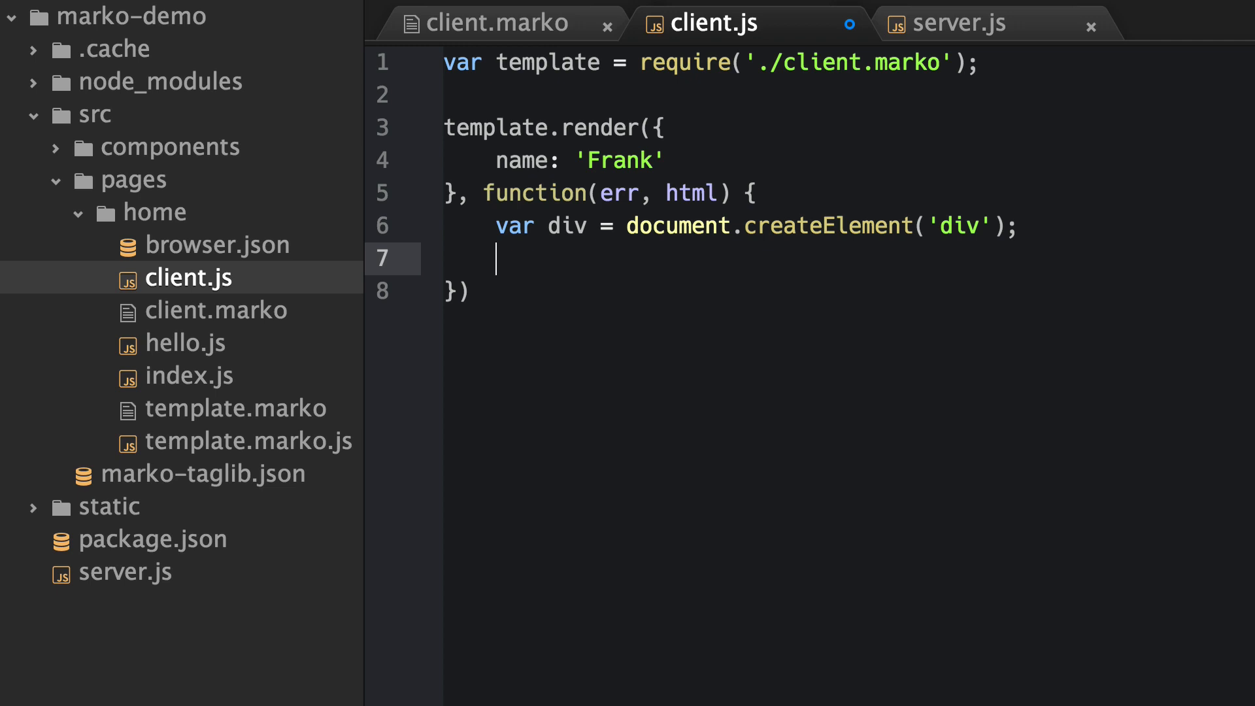
{"action": "type", "text": "div"}
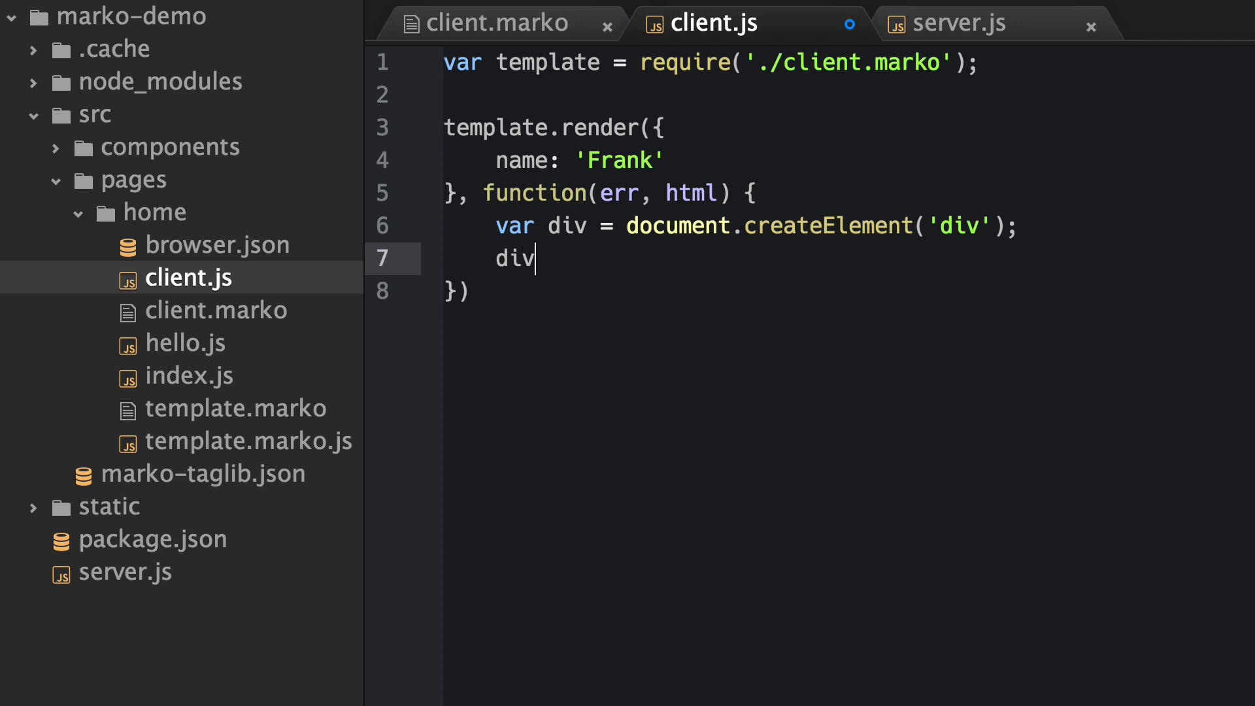
{"action": "type", "text": ".innerHTML = html;"}
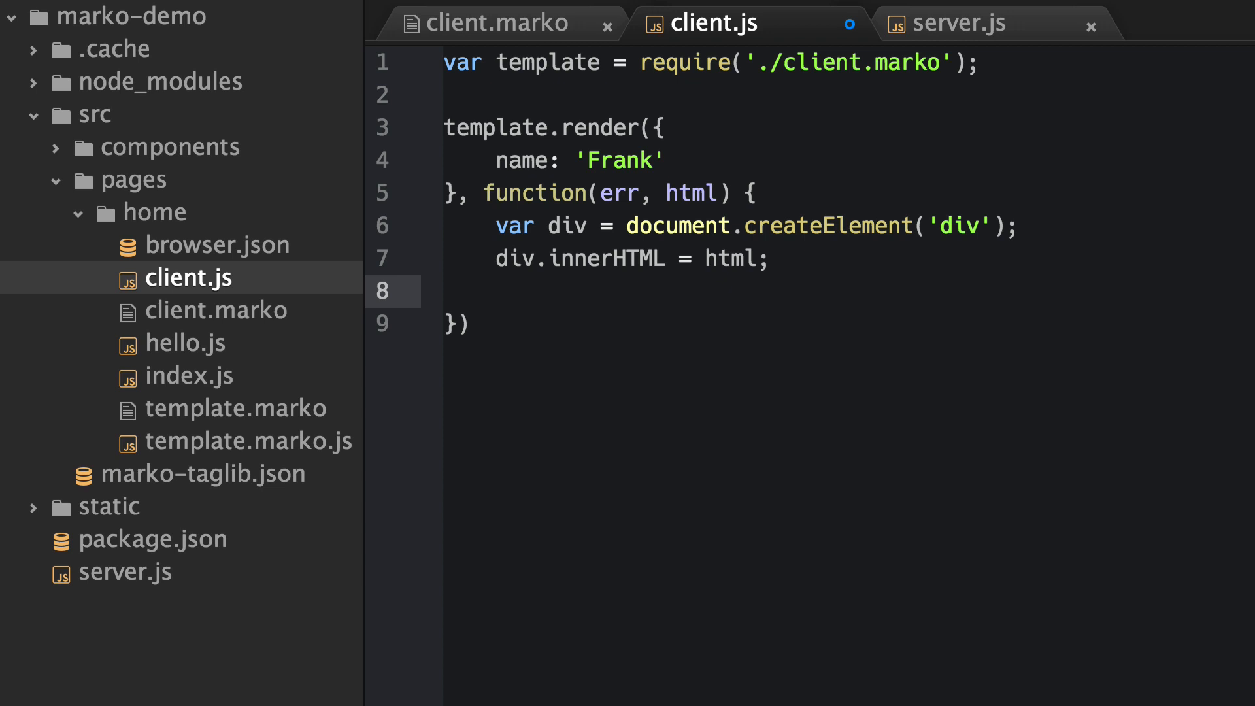
{"action": "type", "text": "do"}
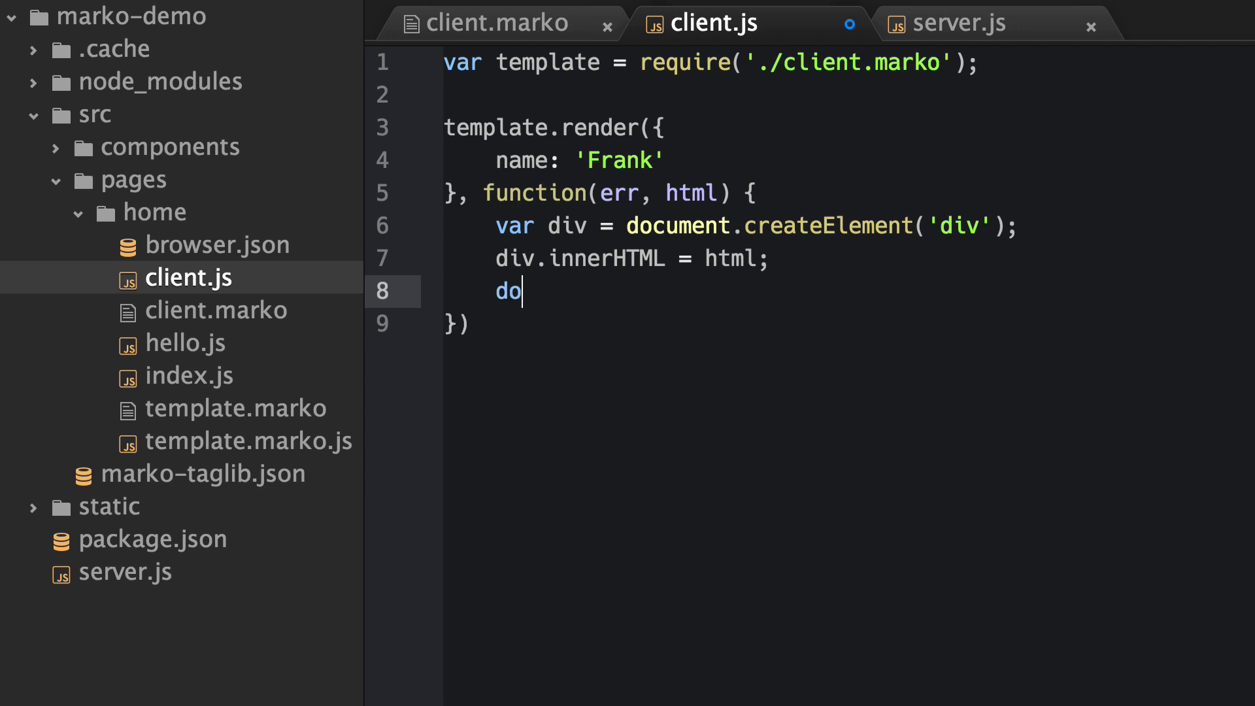
{"action": "type", "text": "cument.body.a"}
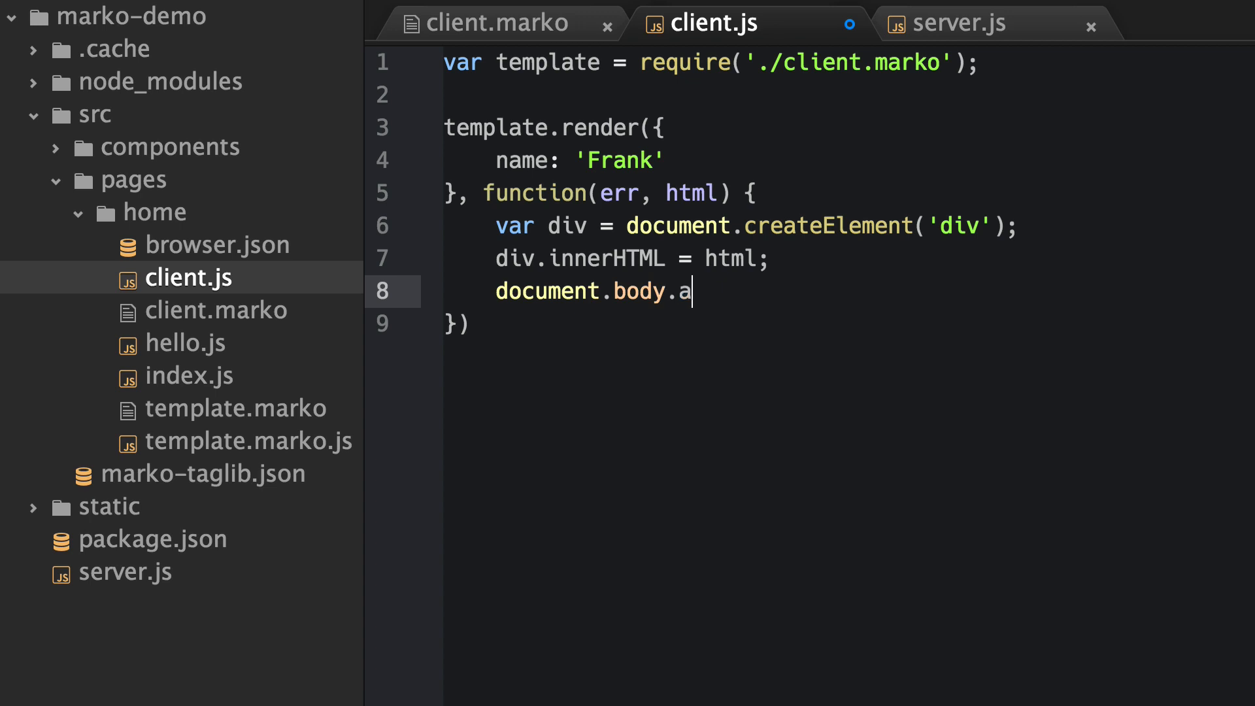
{"action": "type", "text": "ppendChild(div);"}
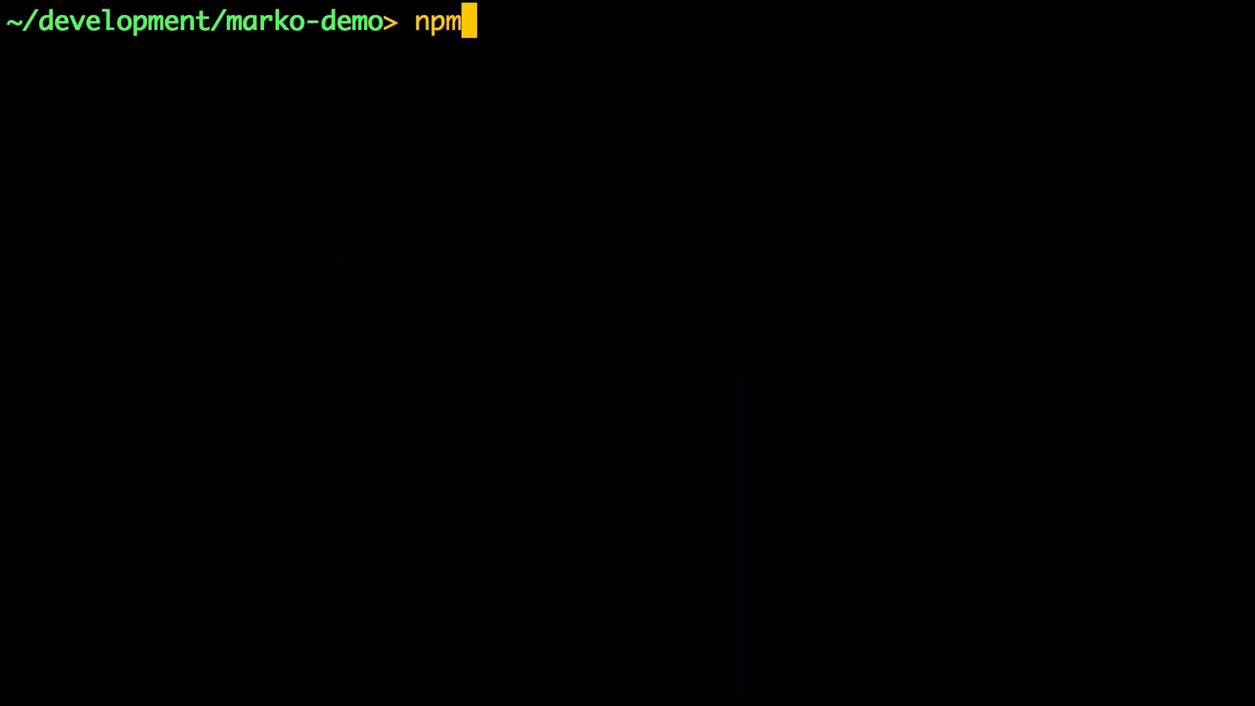
Type 'npm install lasso-marko' at the marko-demo Terminal prompt.
{"action": "type", "text": "install las"}
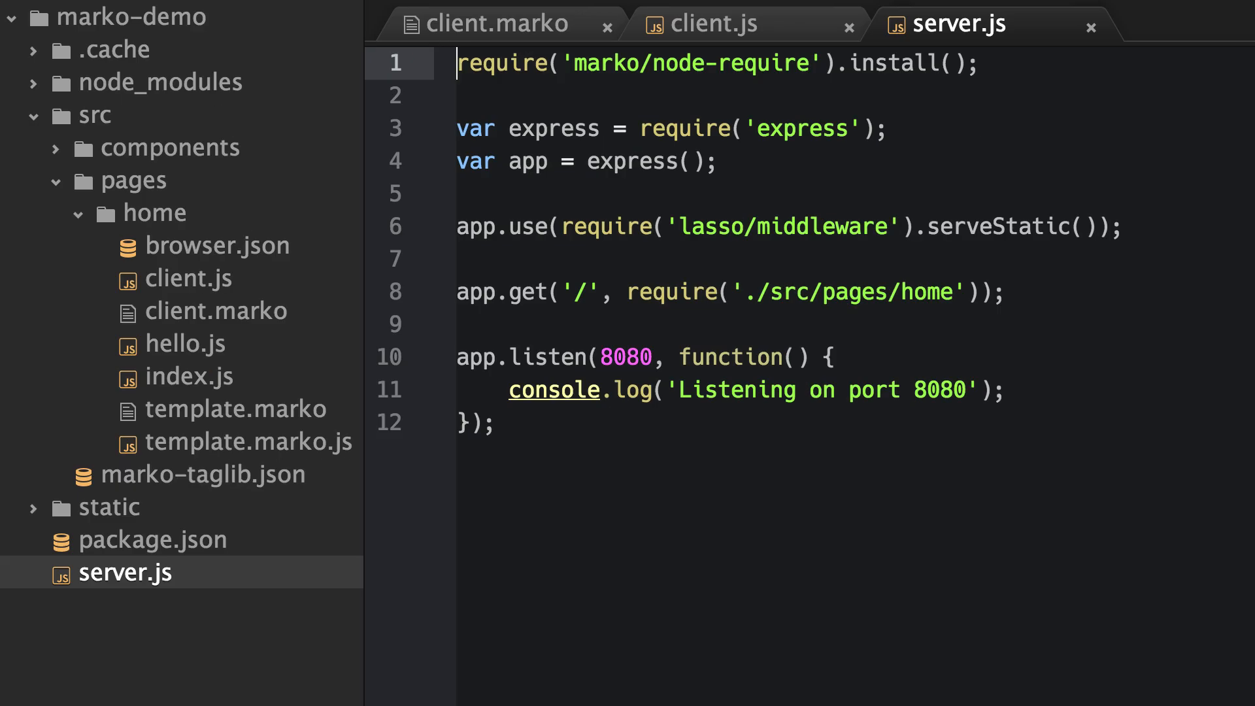
Below the first require in server.js, type require('lasso').configure({ plugins:.
{"action": "left_click", "coordinate": [457, 96]}
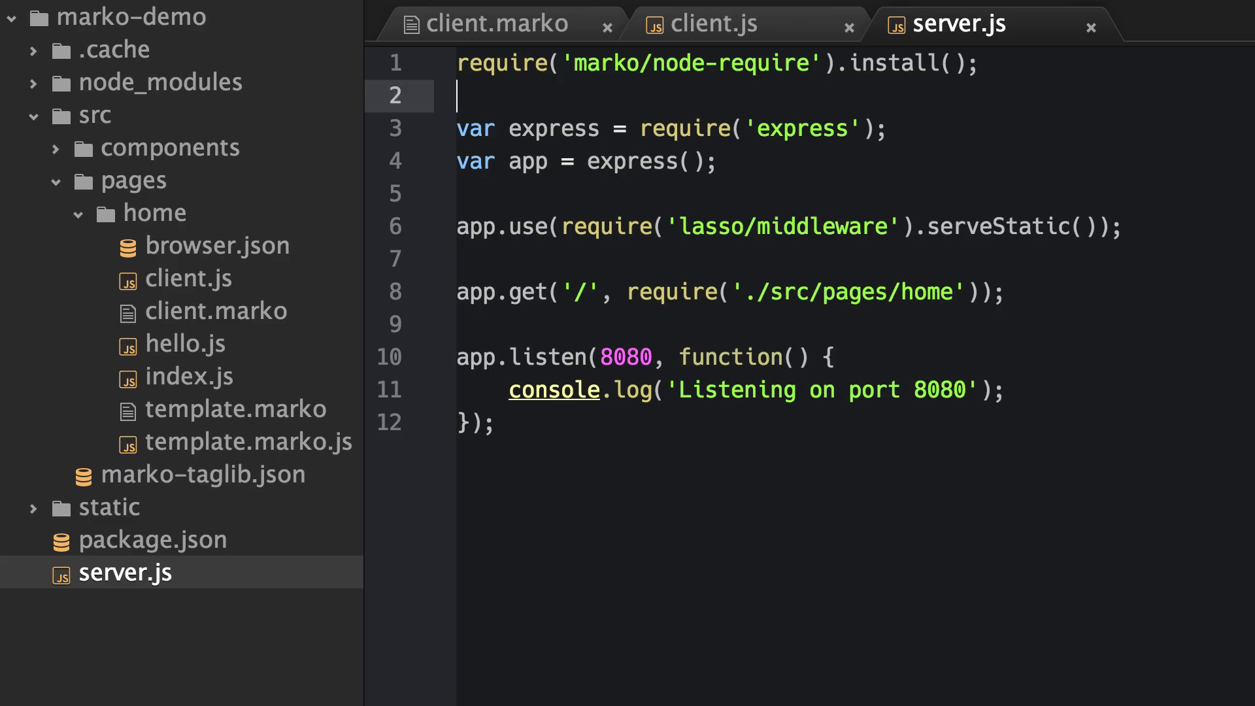
{"action": "type", "text": "re"}
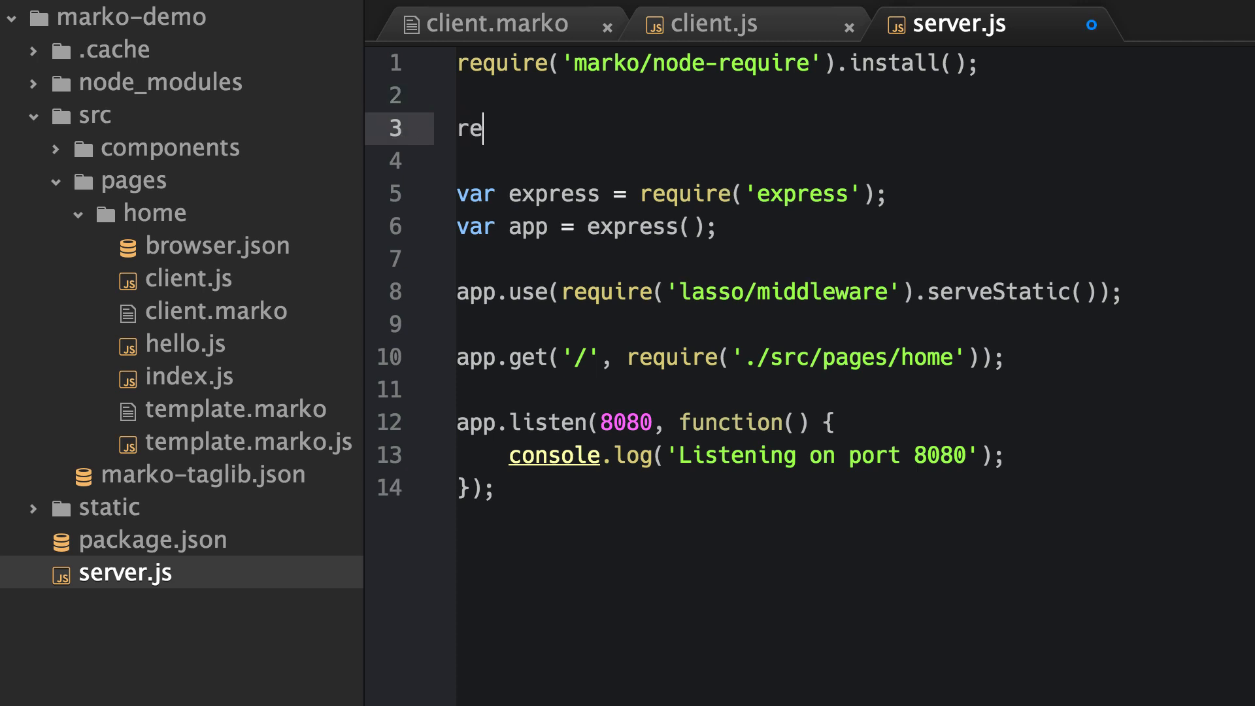
{"action": "type", "text": "quire('la')"}
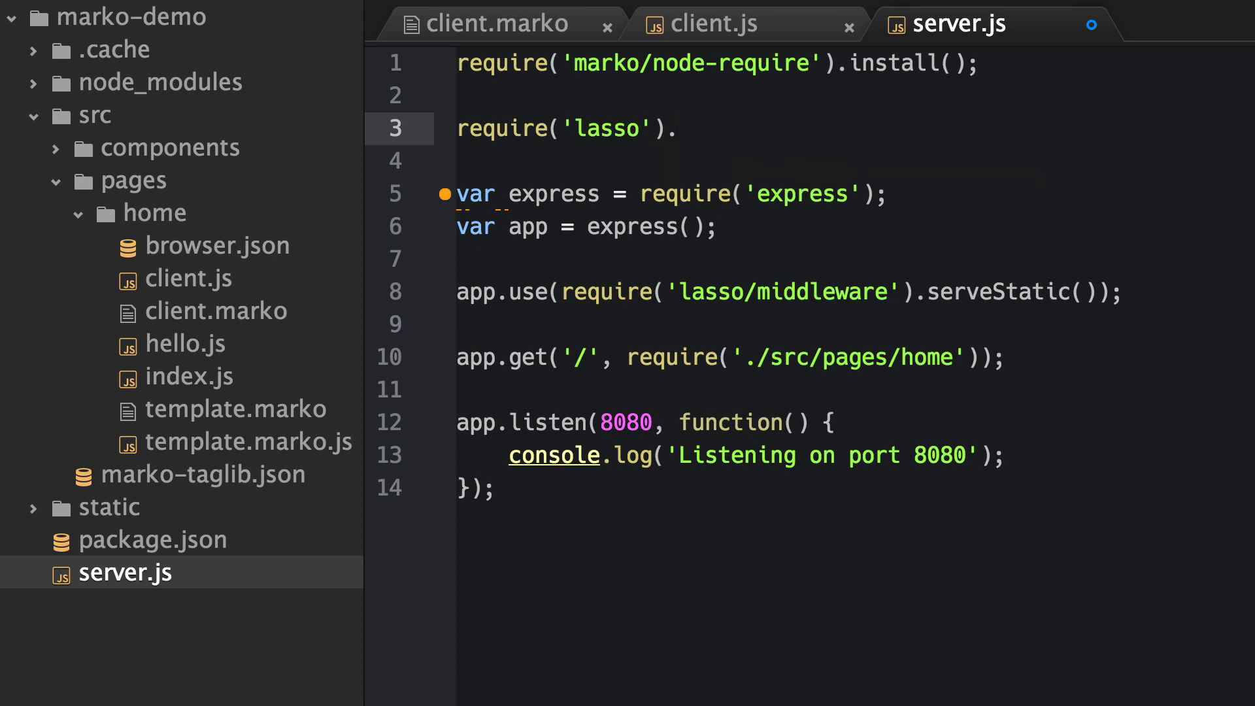
{"action": "type", "text": "configure()"}
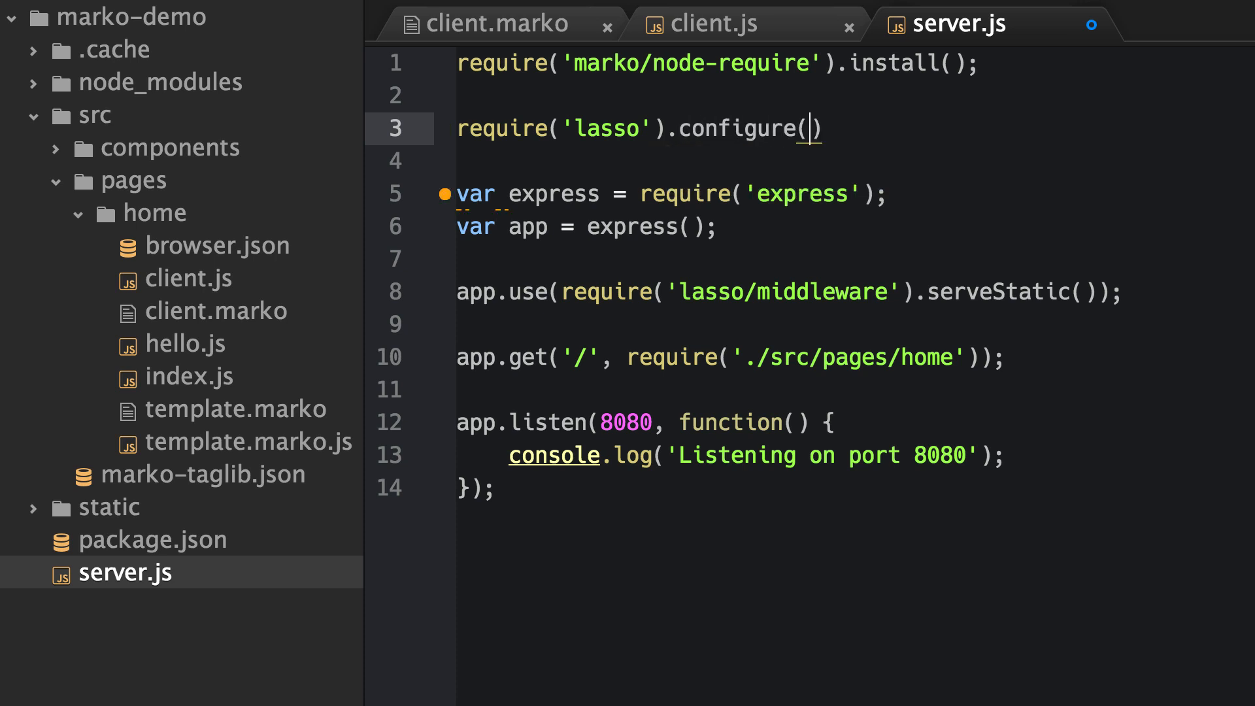
{"action": "type", "text": "{"}
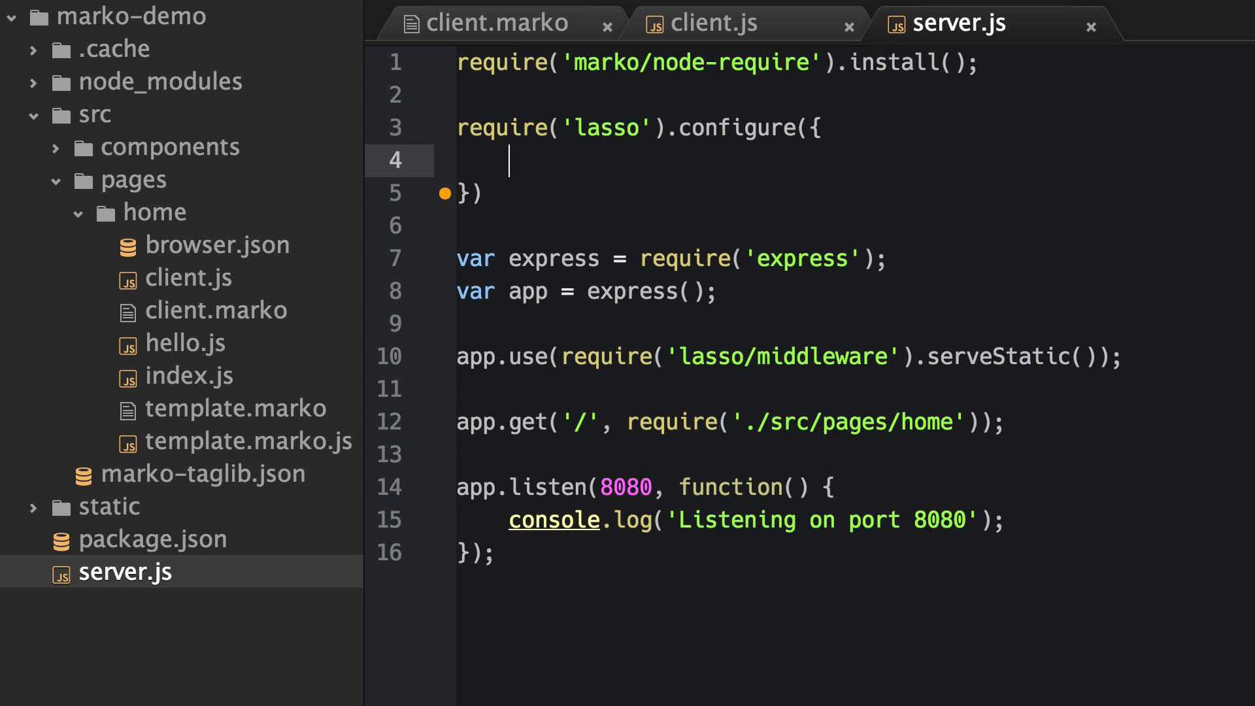
{"action": "type", "text": "plugins:"}
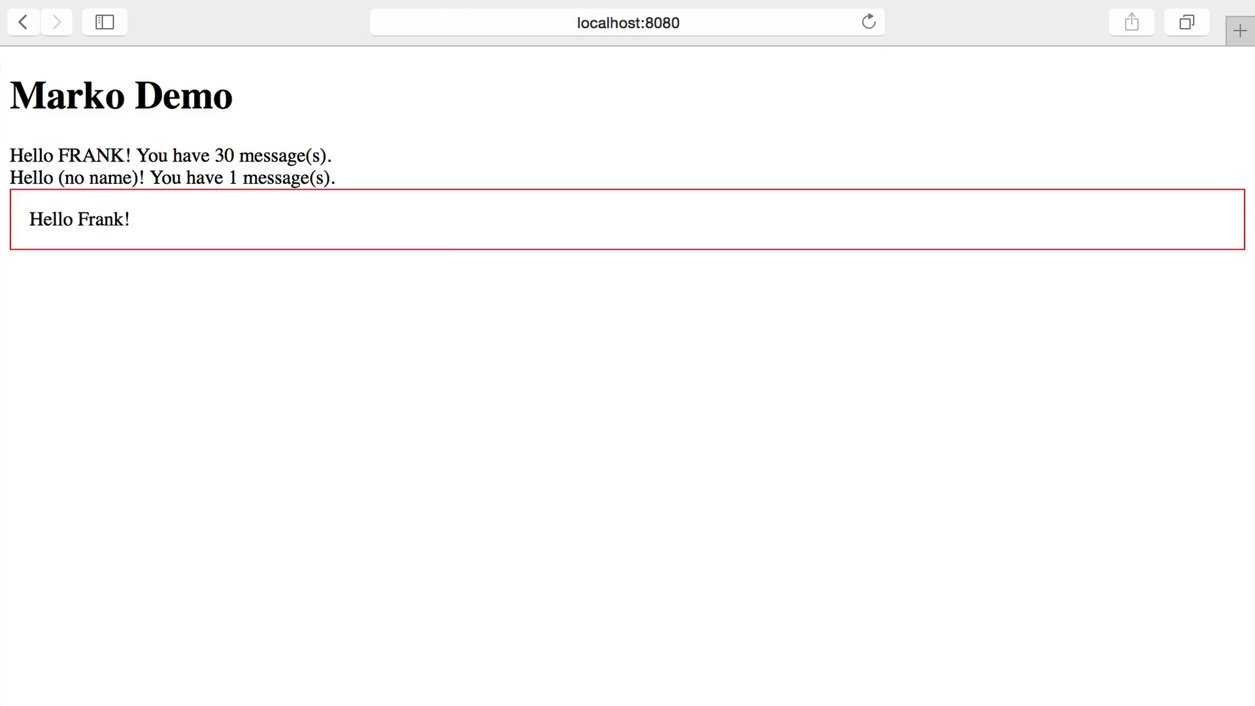
View the client-rendered red-bordered 'Hello Frank!' box at localhost:8080 in Safari.
{"action": "key", "text": "F12"}
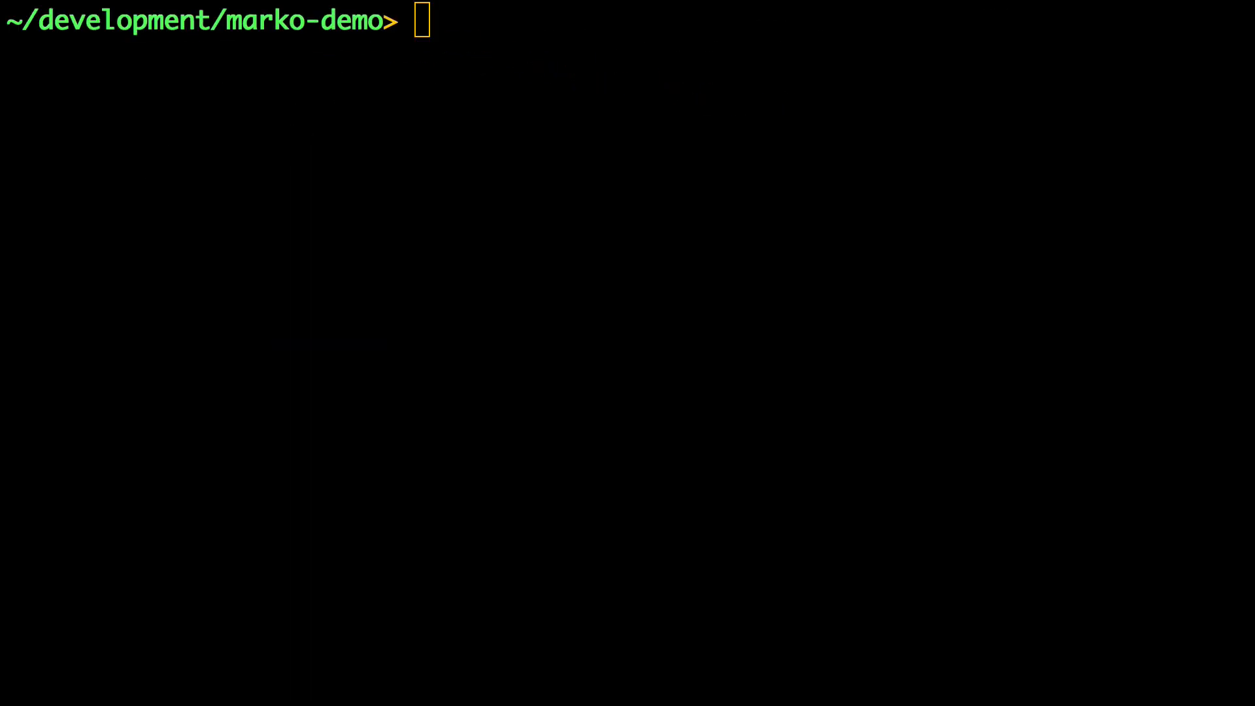
Type 'NODE_ENV=development node server.js' at the marko-demo Terminal prompt.
{"action": "type", "text": "N"}
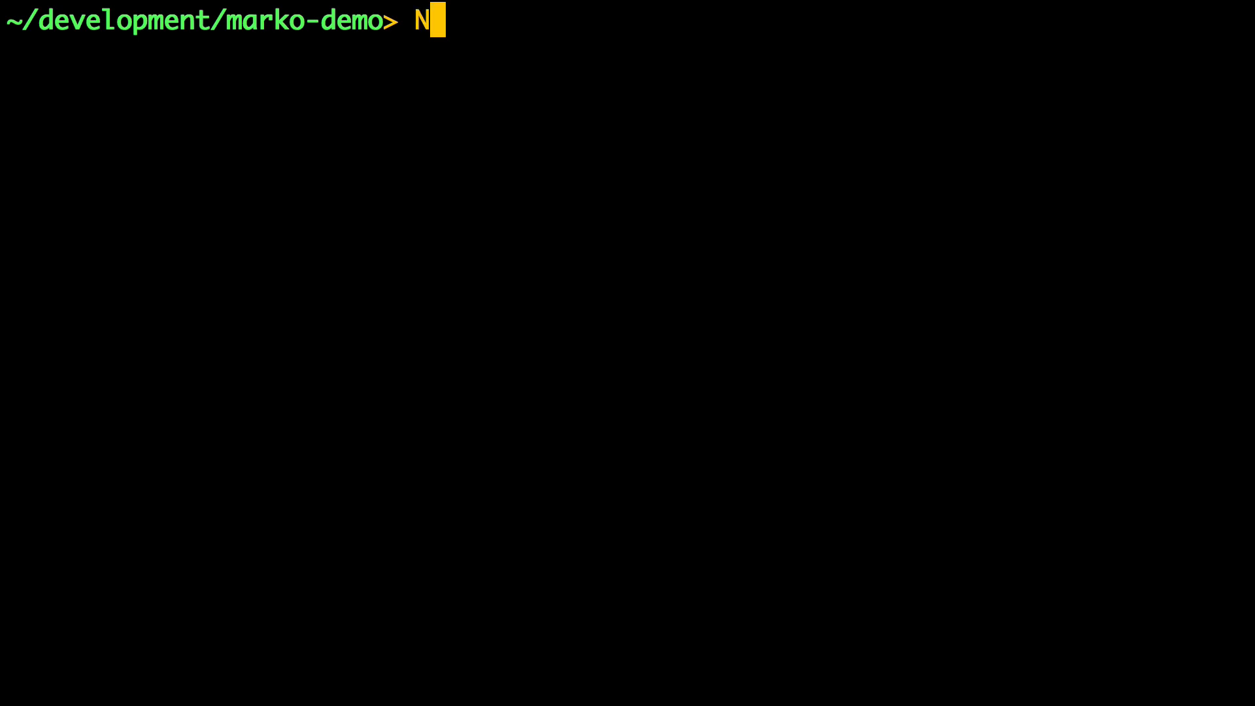
{"action": "type", "text": "ODE_ENV=deve"}
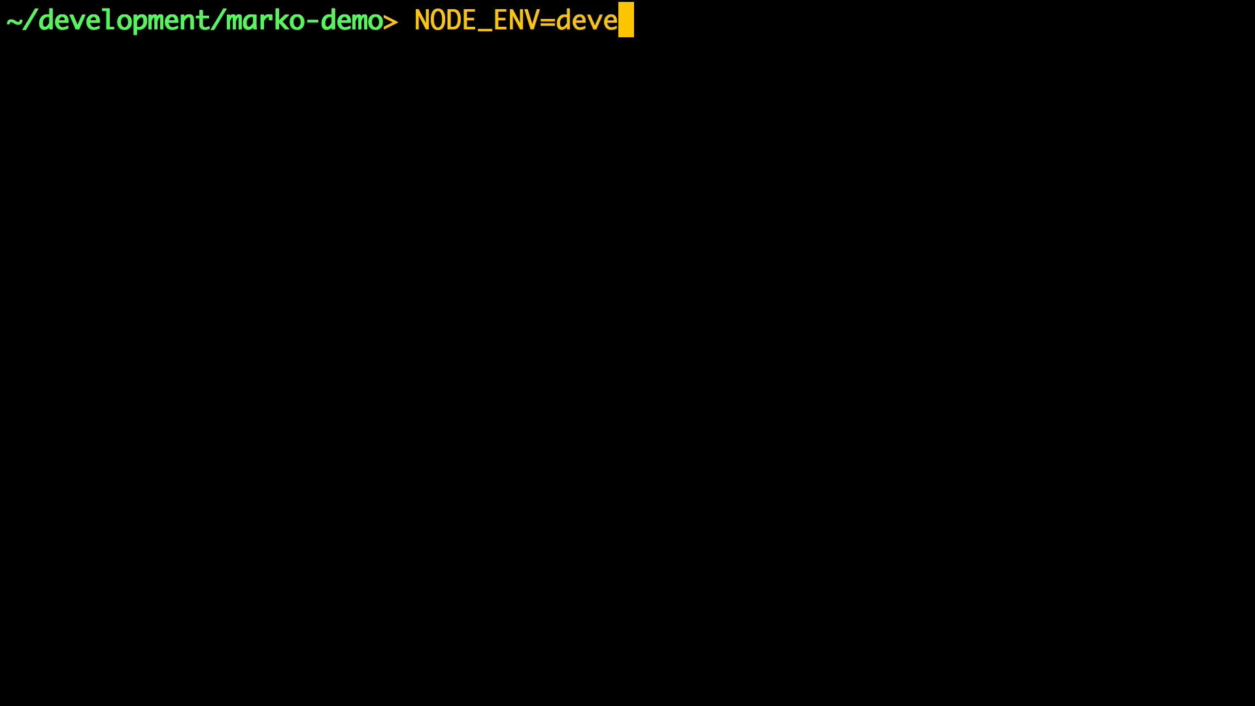
{"action": "type", "text": "lopment node serv"}
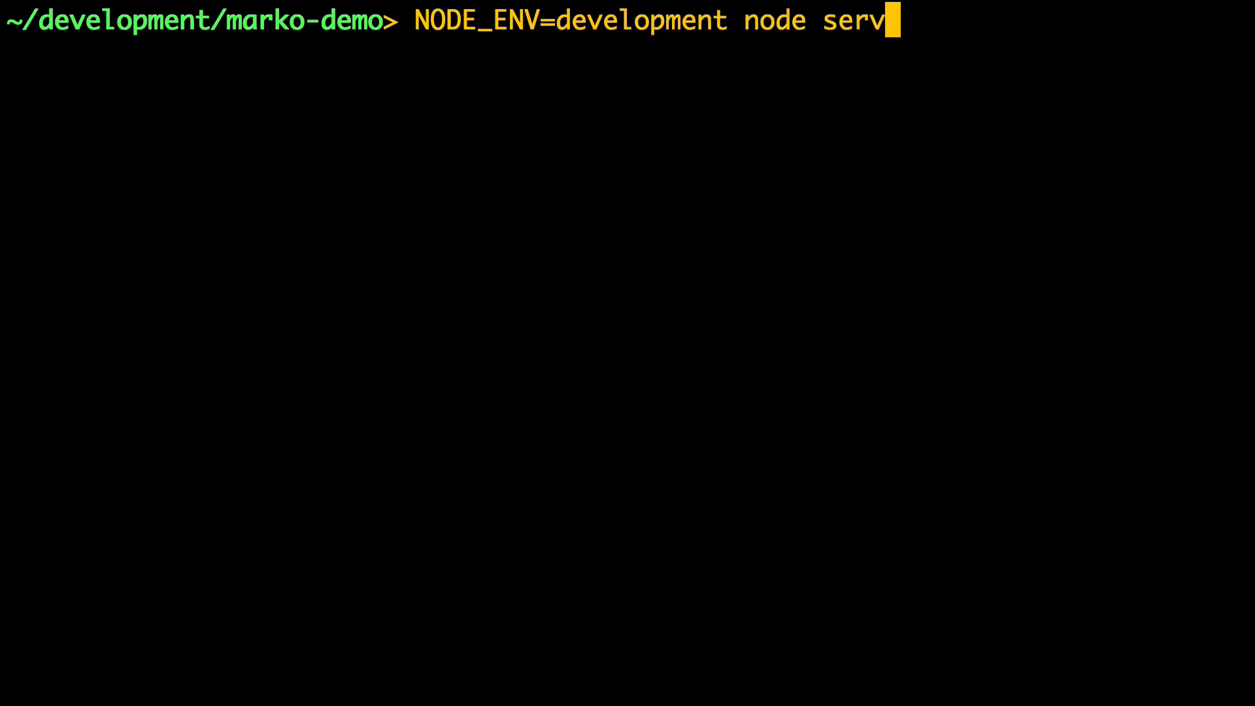